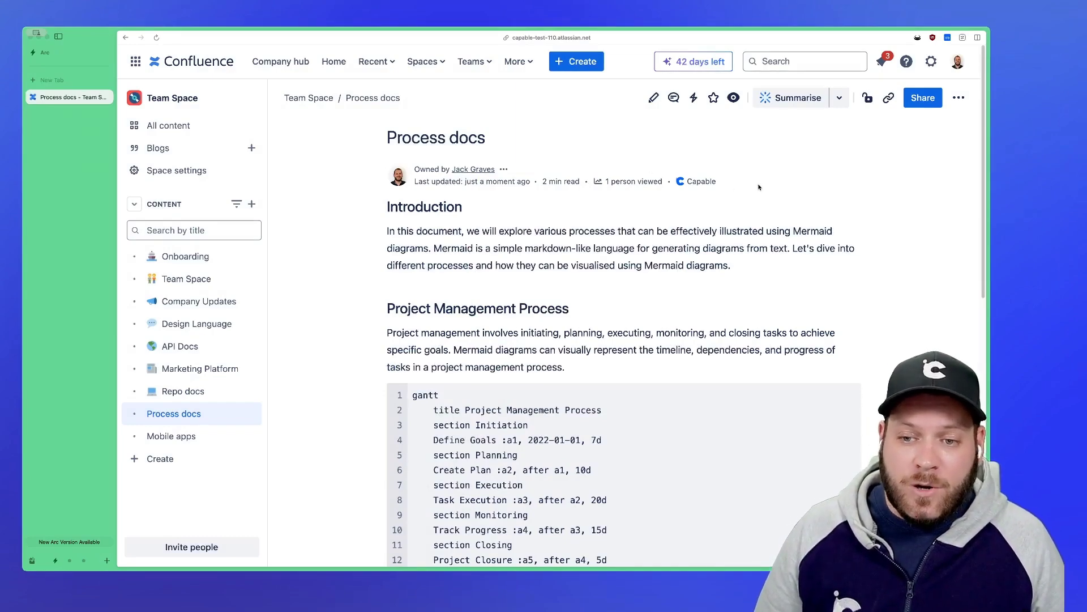
- Start editing Process docs and enter /diagram where the gantt code block was
scroll(up, 3)
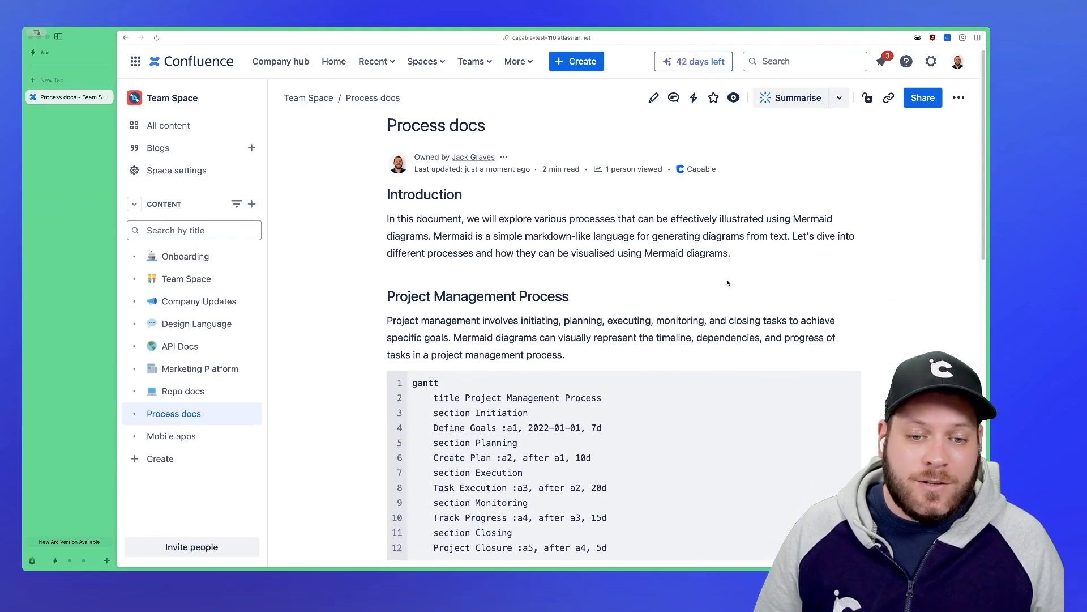
scroll(down, 3)
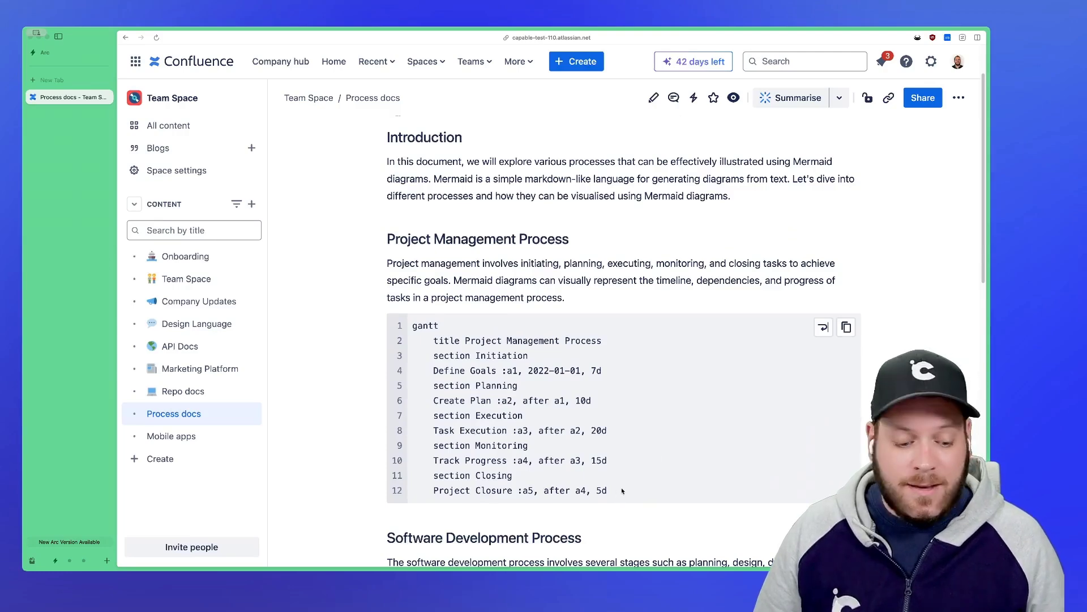
click(652, 97)
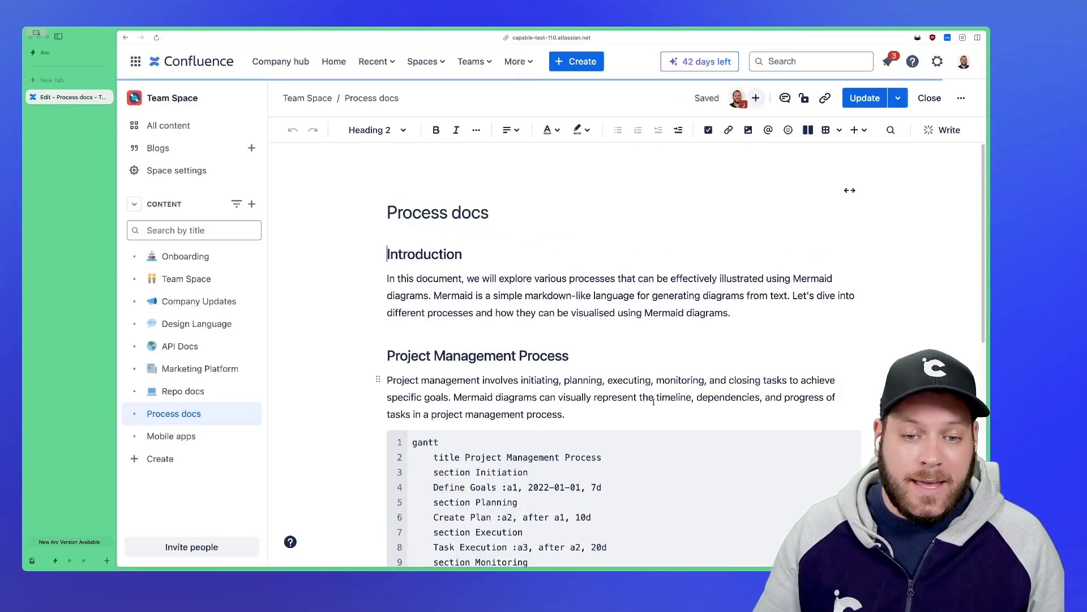
scroll(down, 3)
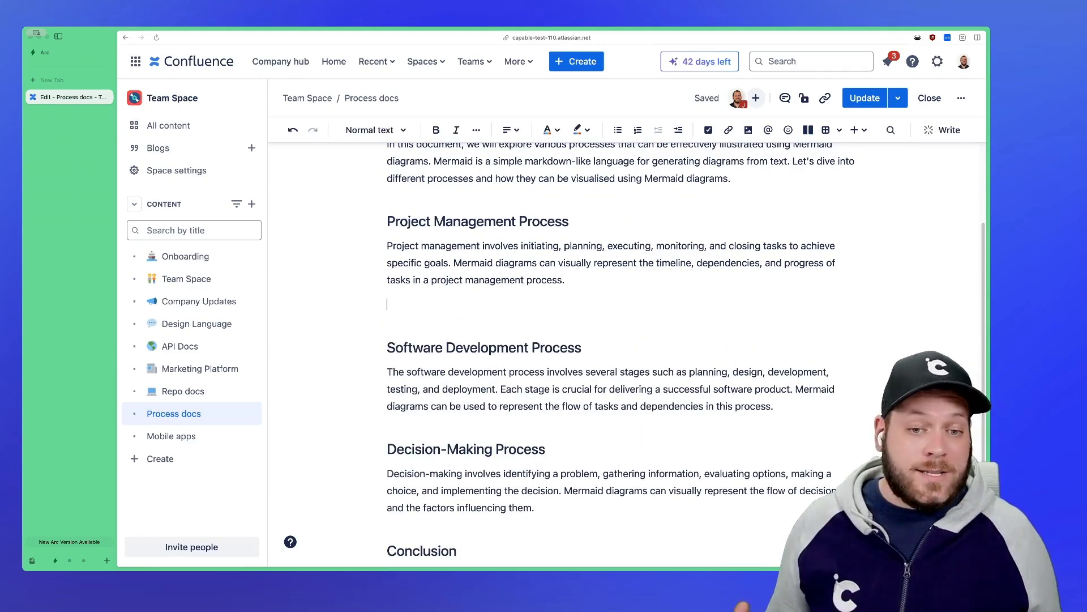
text(/)
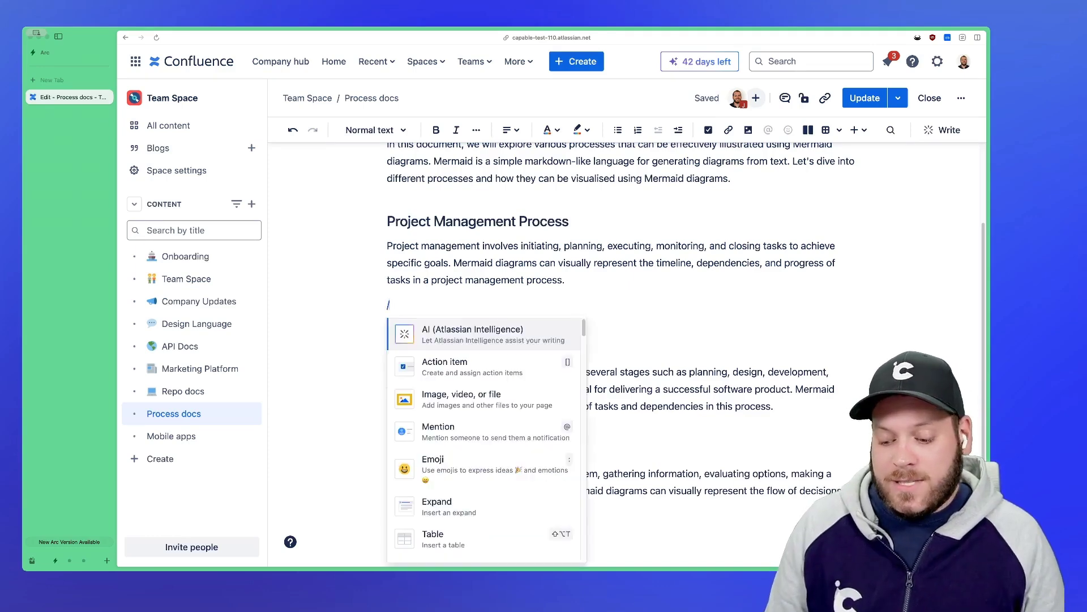
text(diagram)
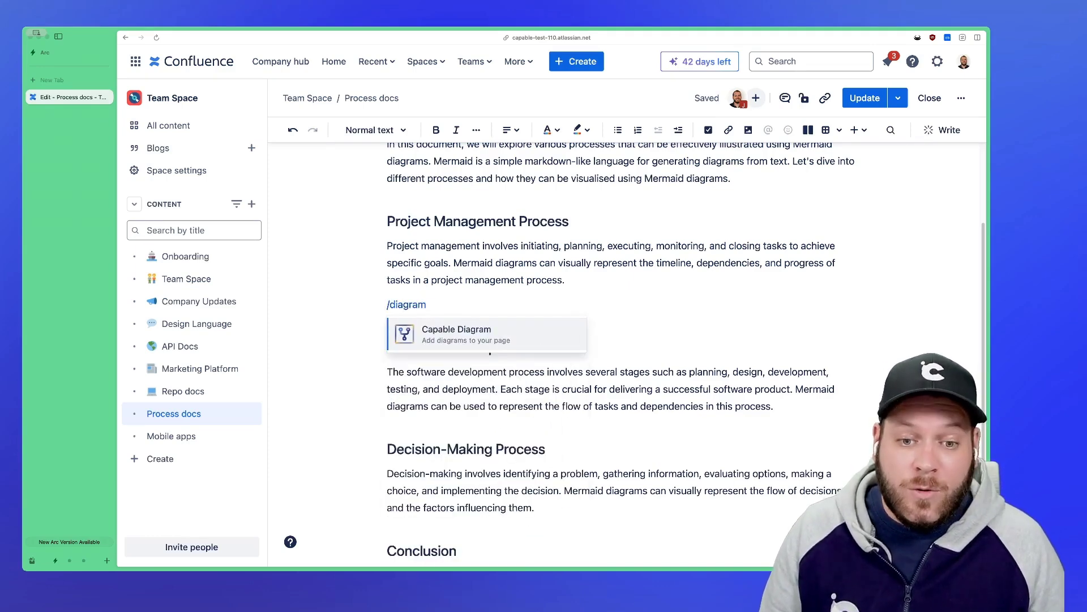
- Insert a Capable Diagram and choose to write it in the Code Editor
click(456, 333)
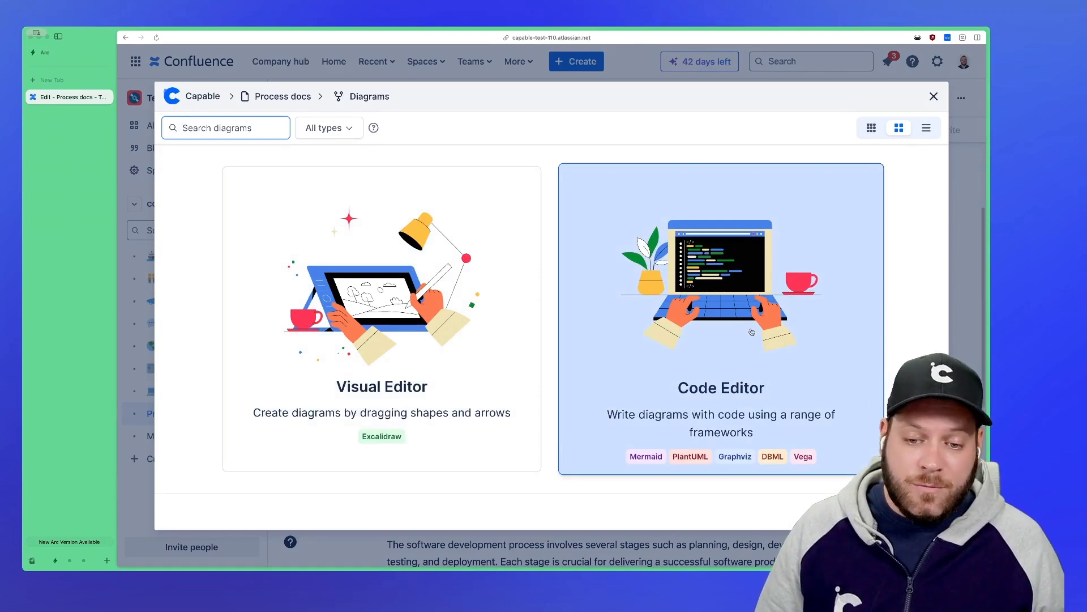
mouse_move(741, 326)
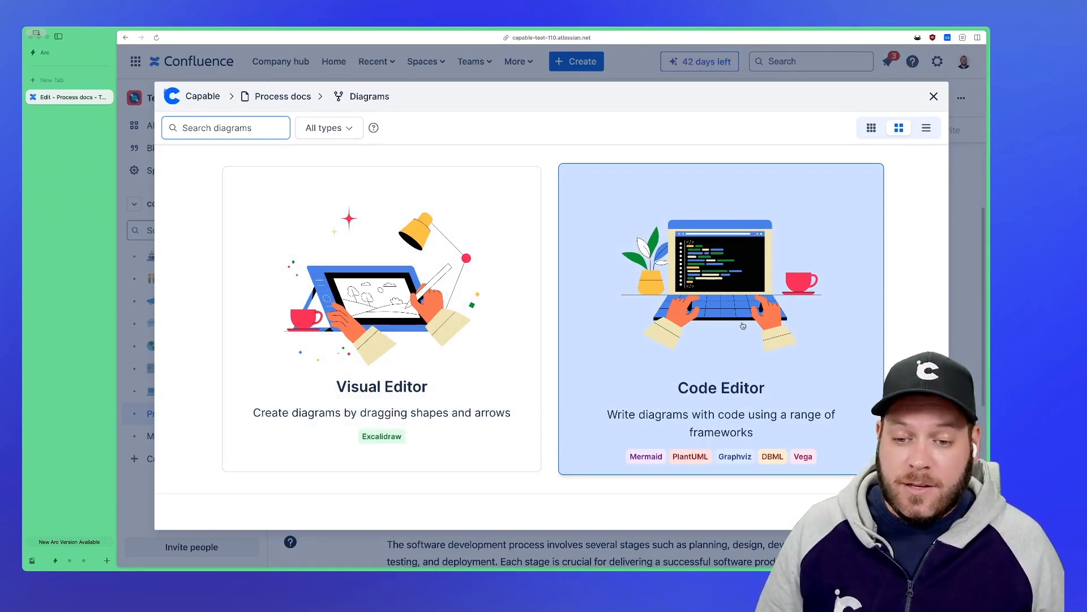
click(720, 320)
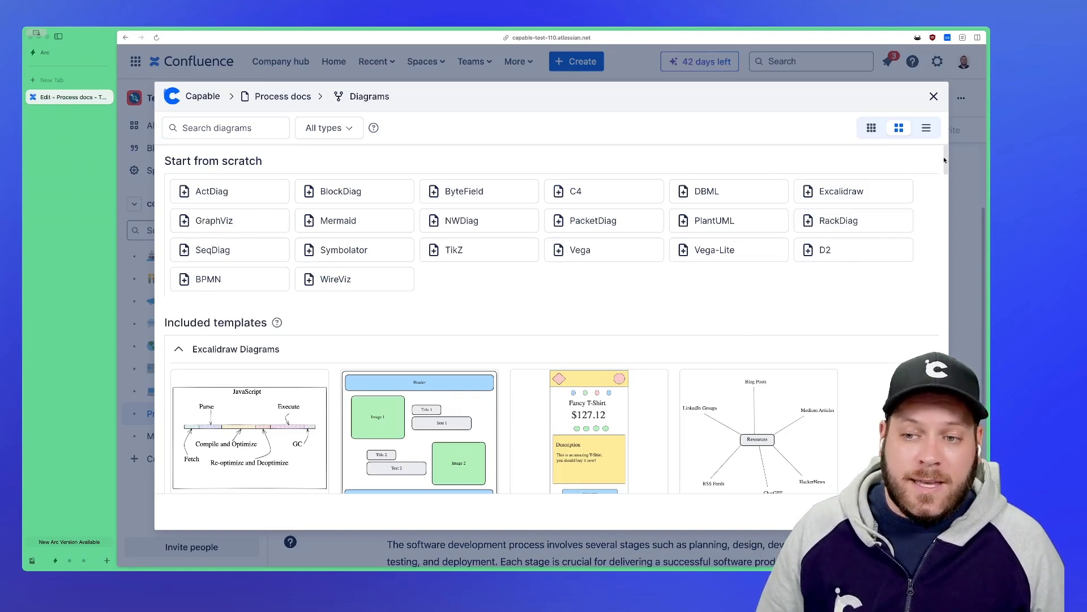
- Collapse the Excalidraw group, browse the Mermaid templates and choose the Gantt Diagram template
click(177, 349)
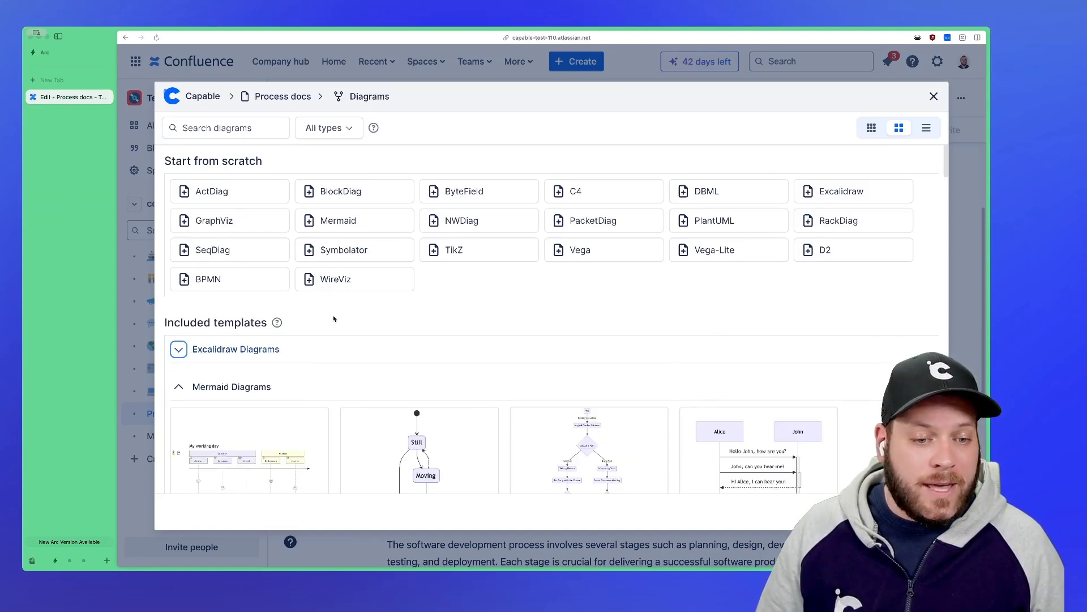
scroll(down, 3)
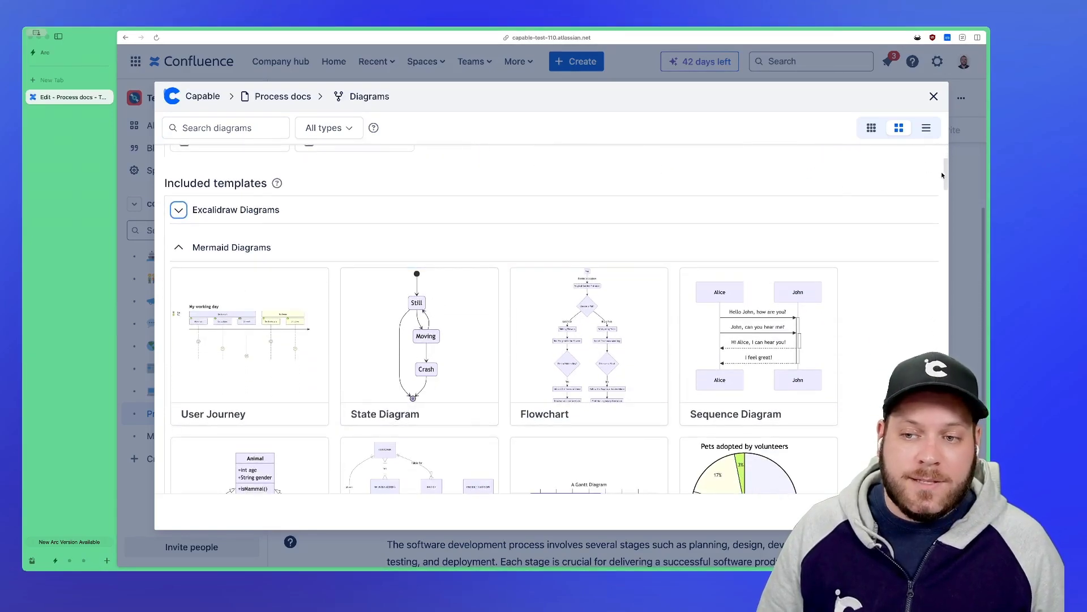
scroll(down, 3)
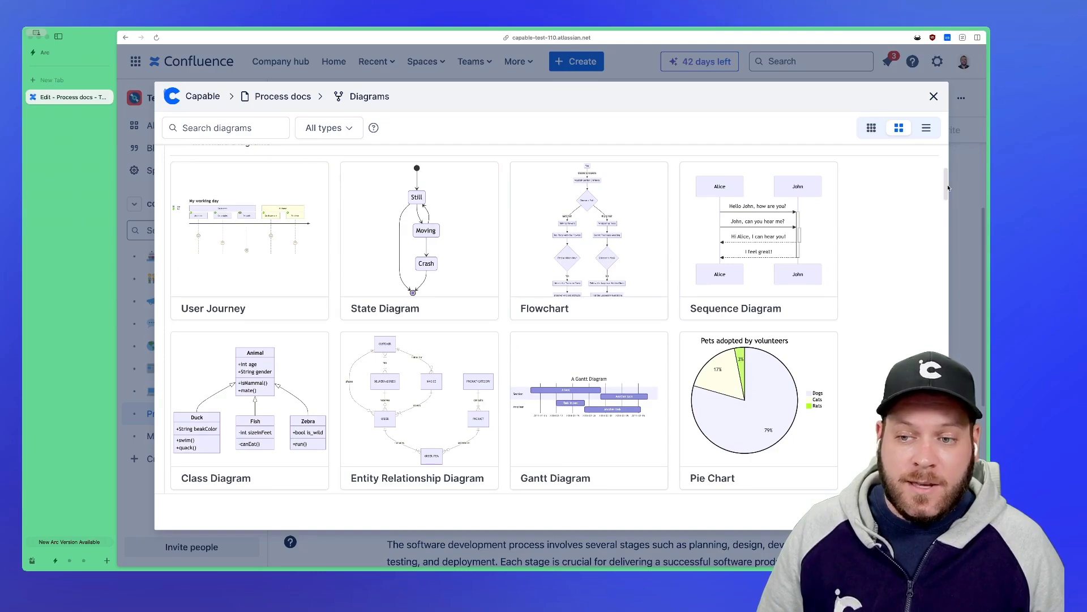
scroll(down, 3)
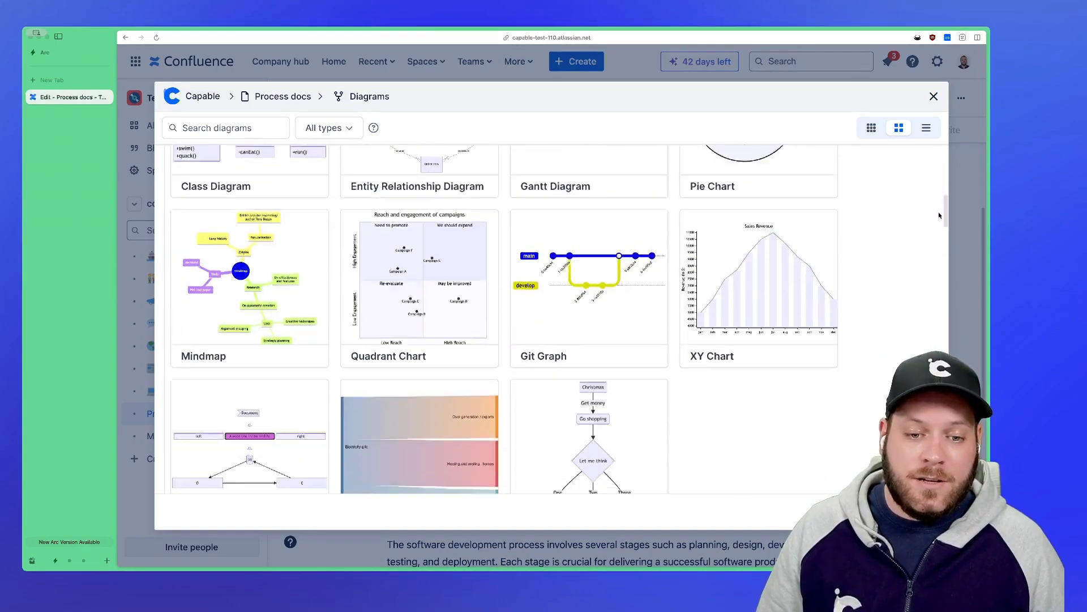
scroll(down, 3)
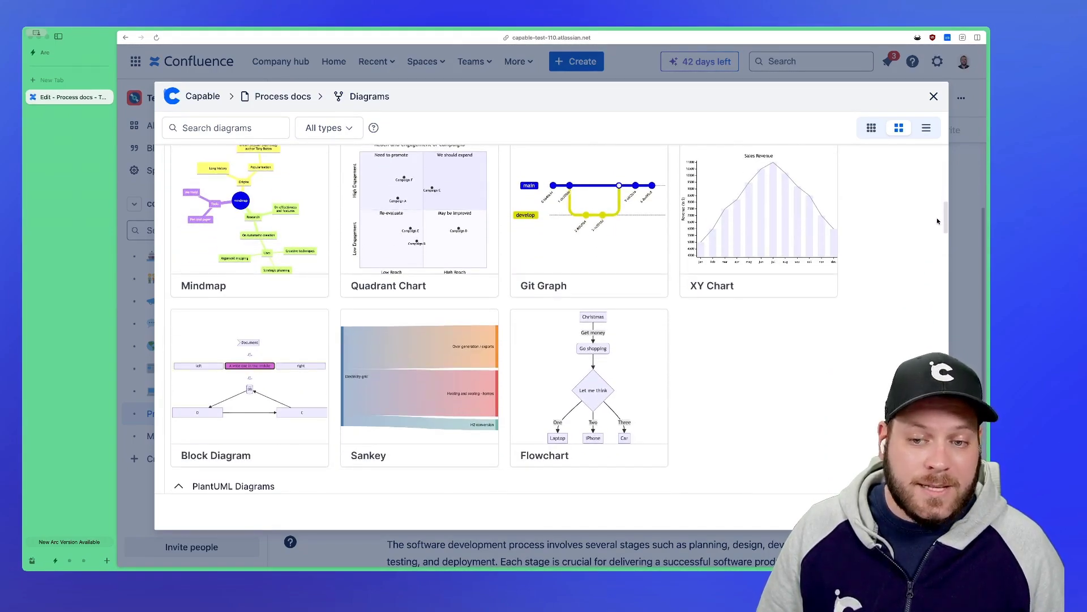
scroll(up, 3)
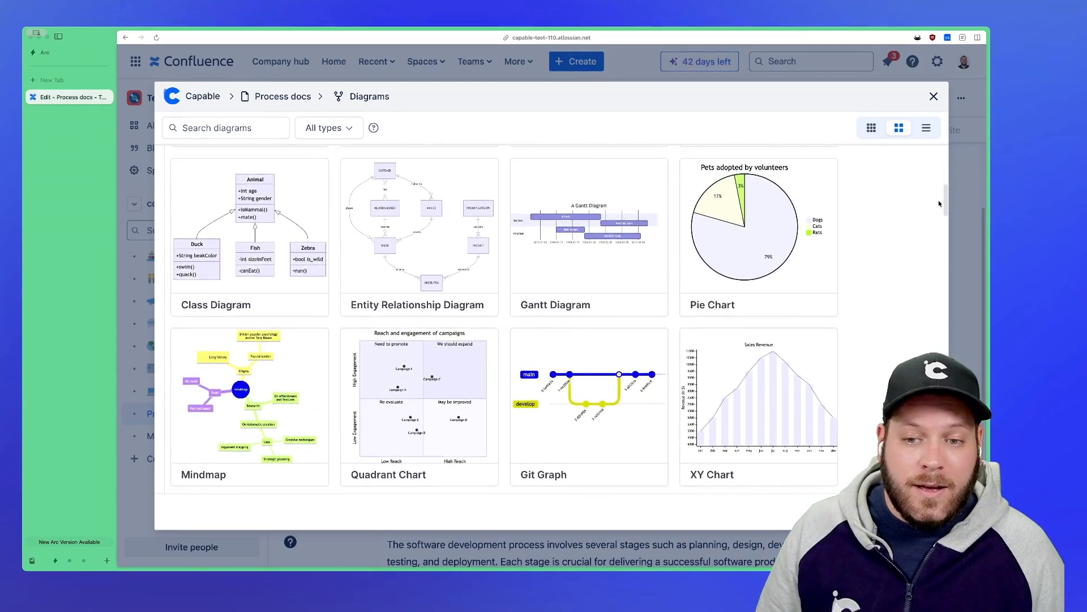
scroll(up, 3)
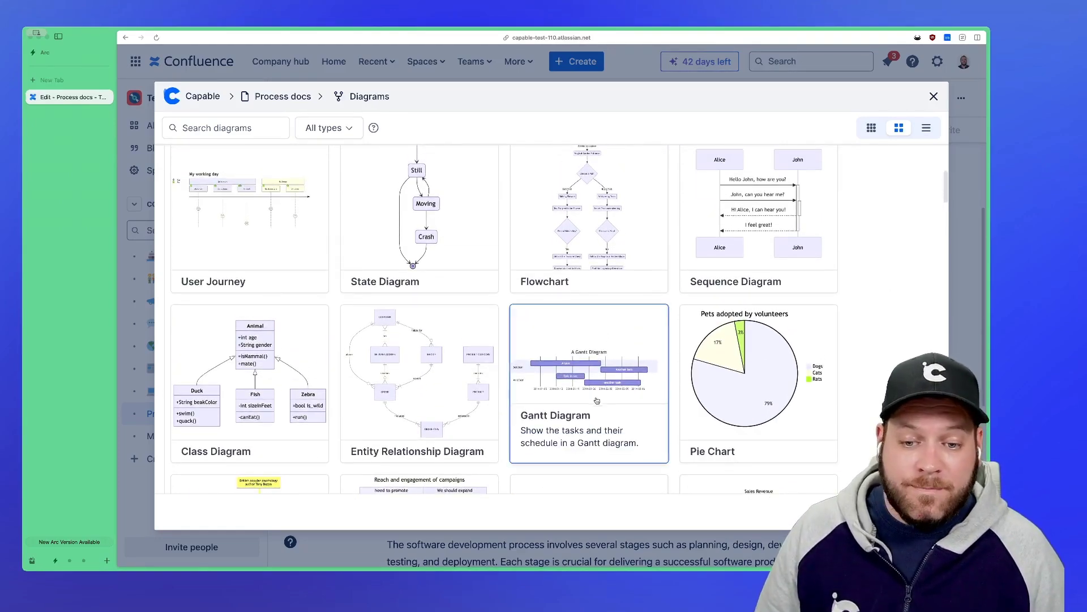
click(588, 383)
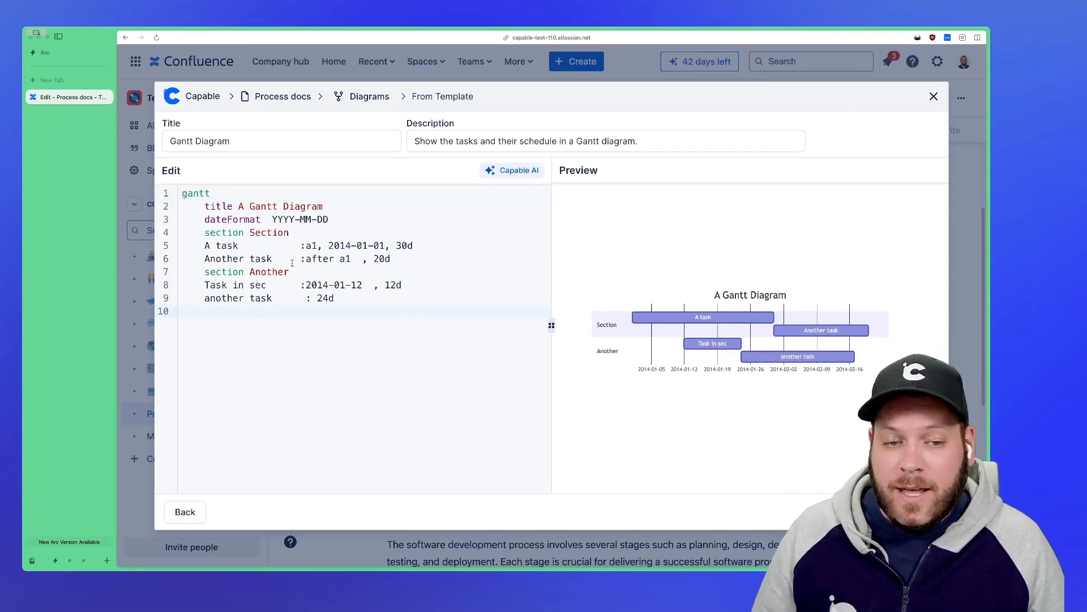
- Replace the template code with the Project Management Process gantt code
key(ctrl+a)
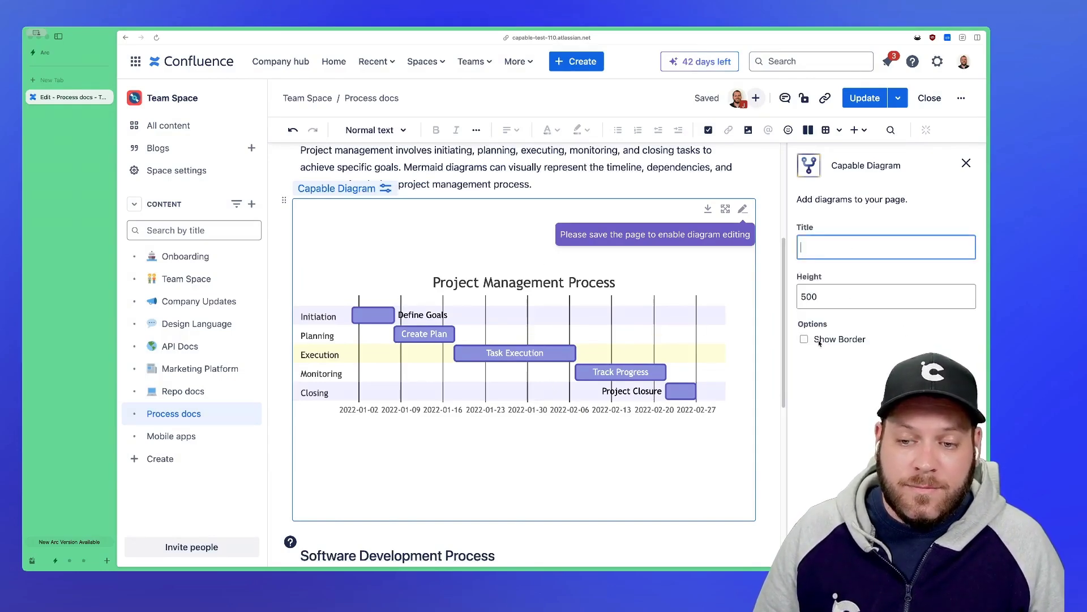
- Enable Show Border on the Gantt diagram and set its height to 250
click(804, 339)
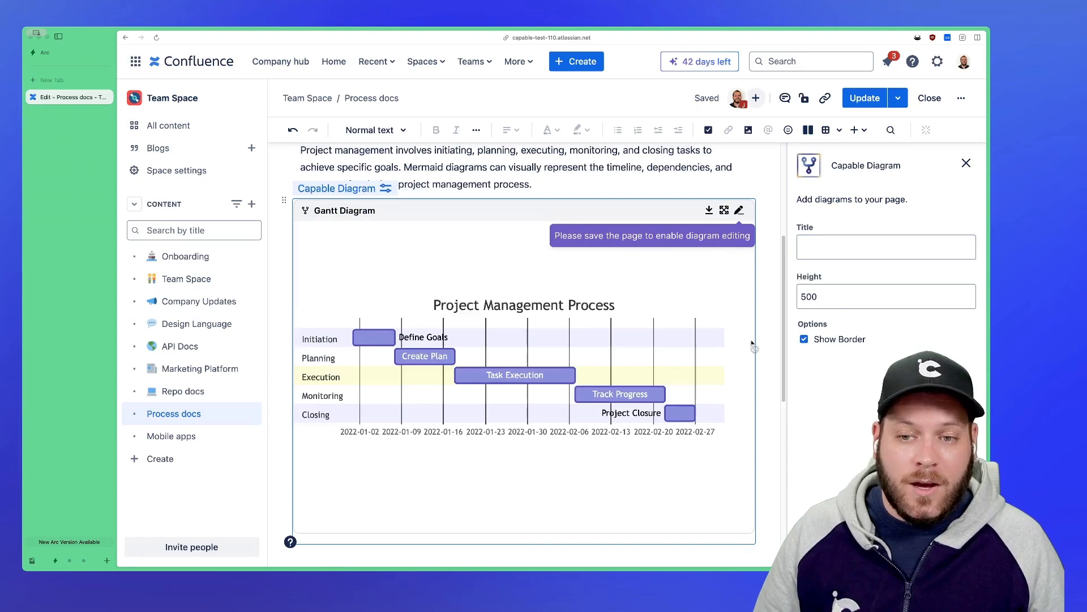
click(886, 295)
text(250)
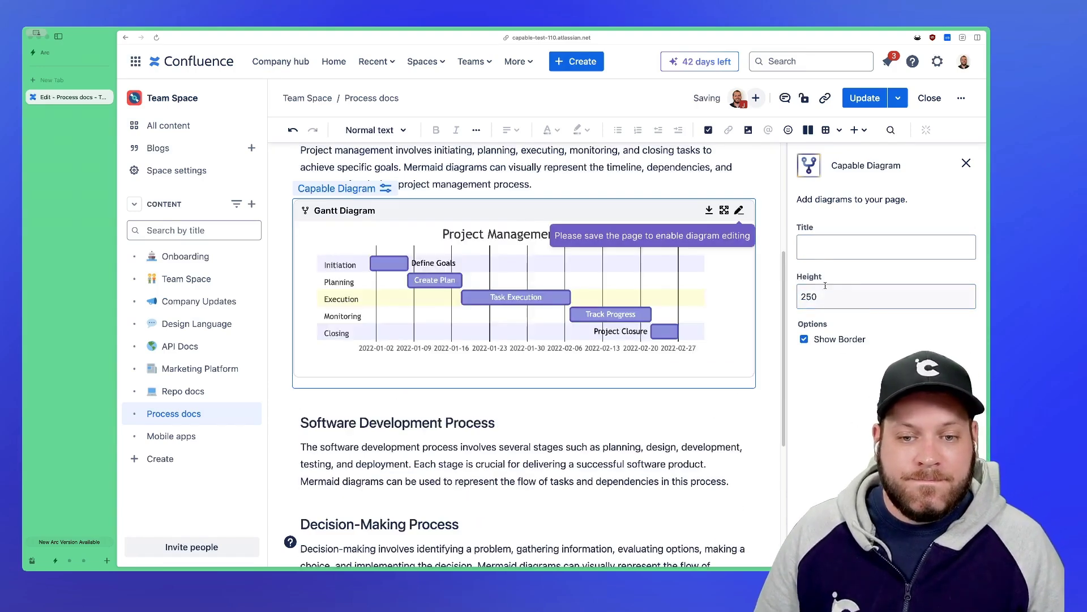
click(966, 162)
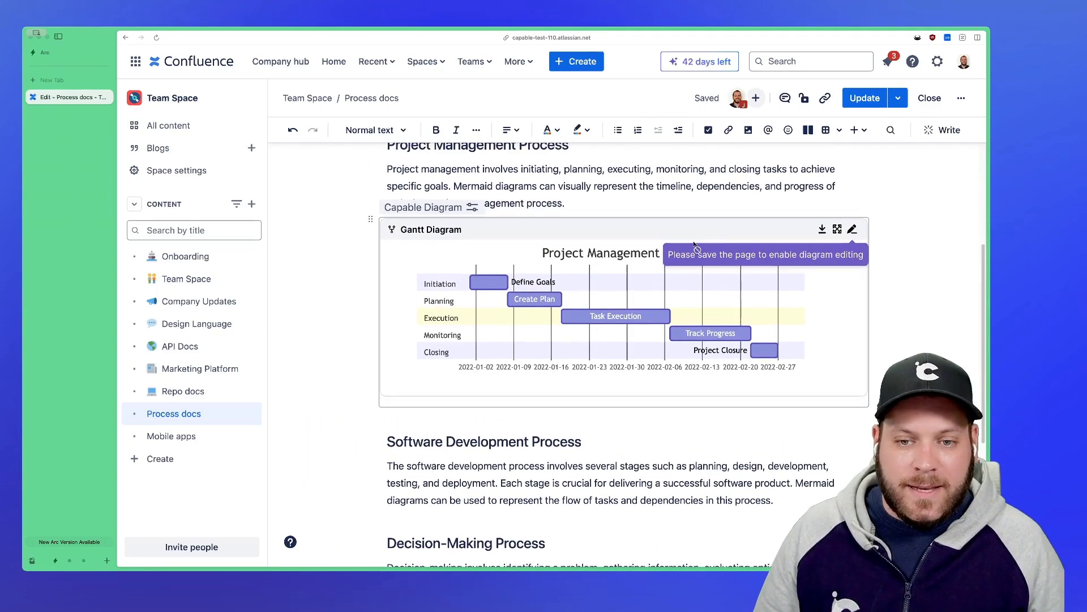
mouse_move(588, 333)
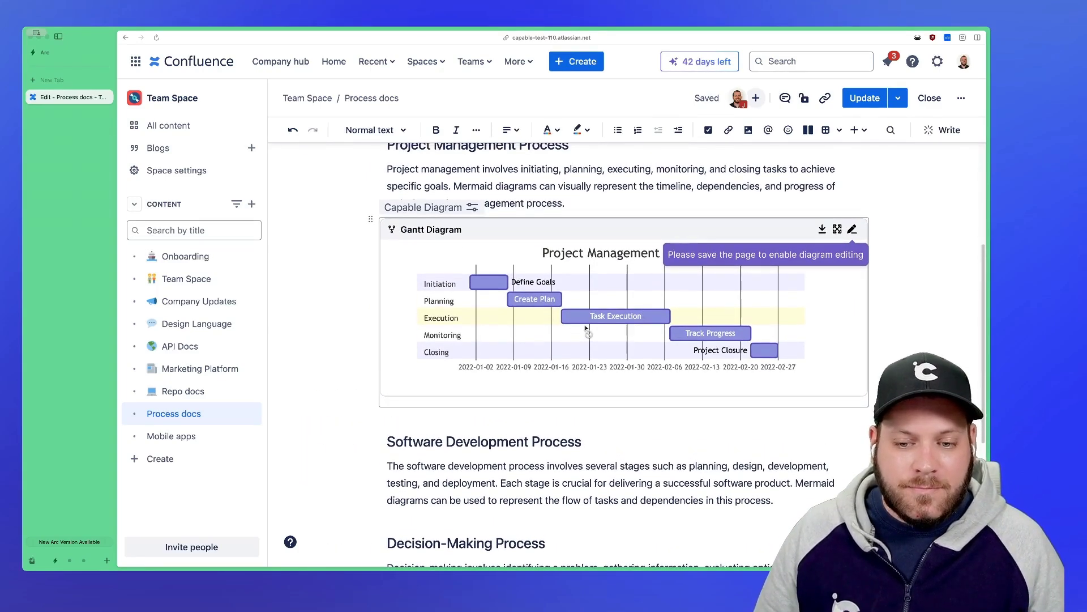
scroll(down, 3)
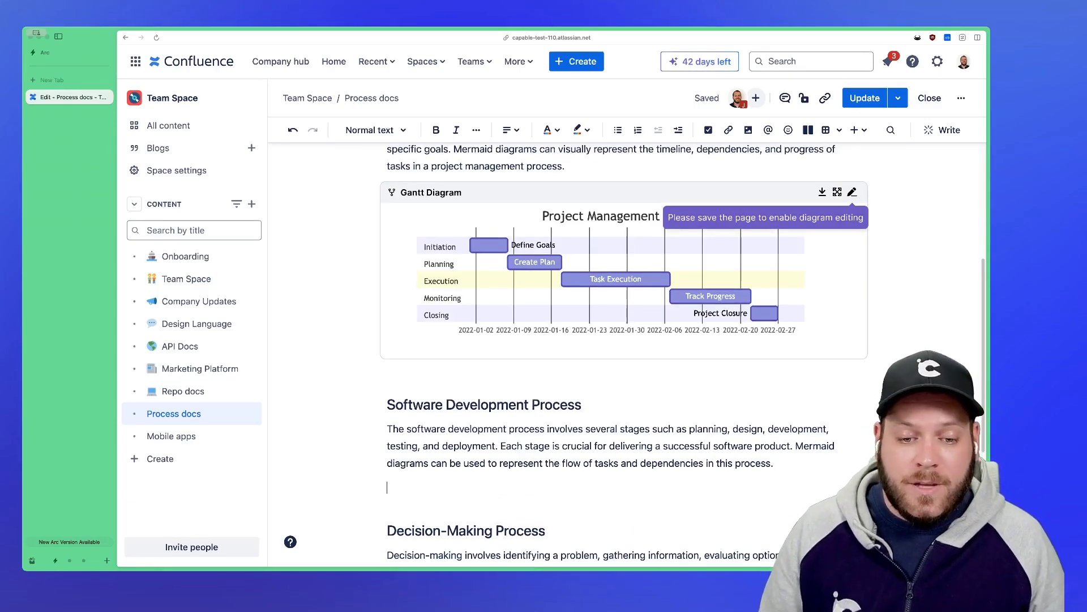
- Add a Capable Diagram block below the Software Development Process paragraph via /d
scroll(down, 3)
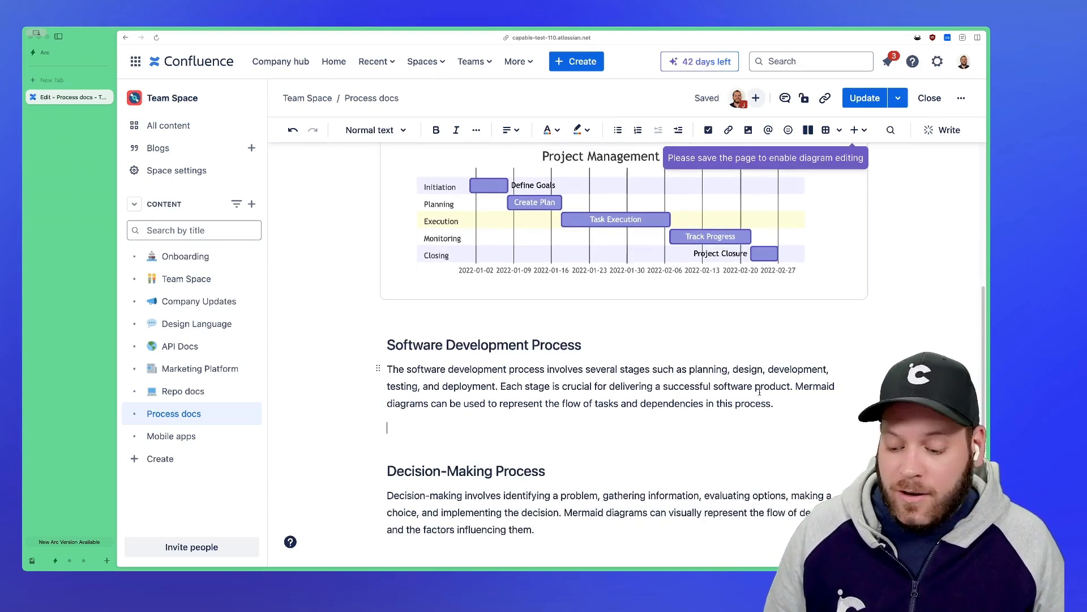
text(/d)
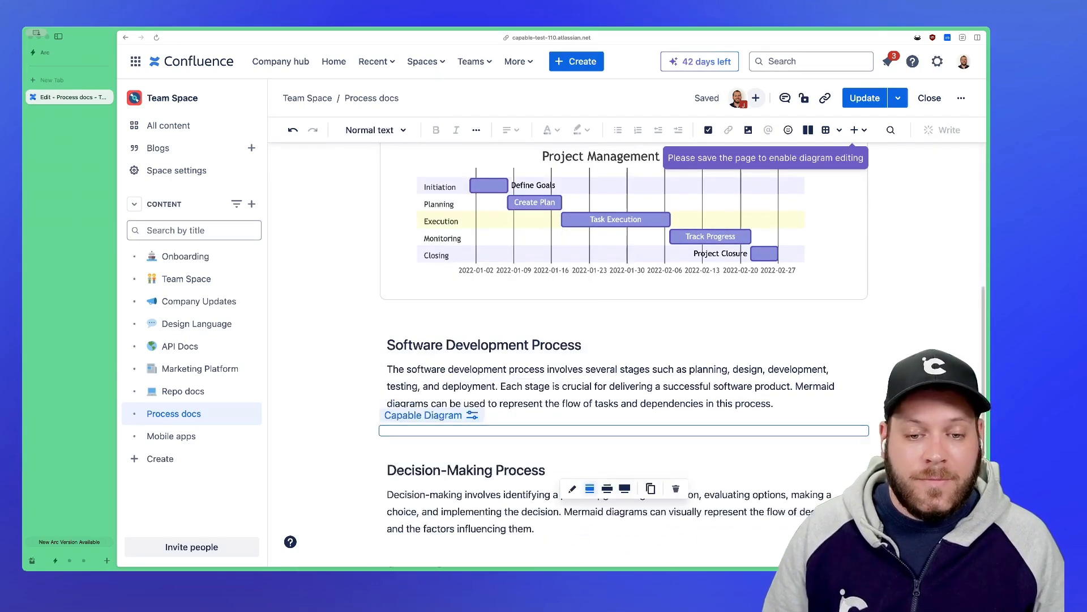
- Have the AI generate 'a software development process with branching paths' flowchart
click(423, 414)
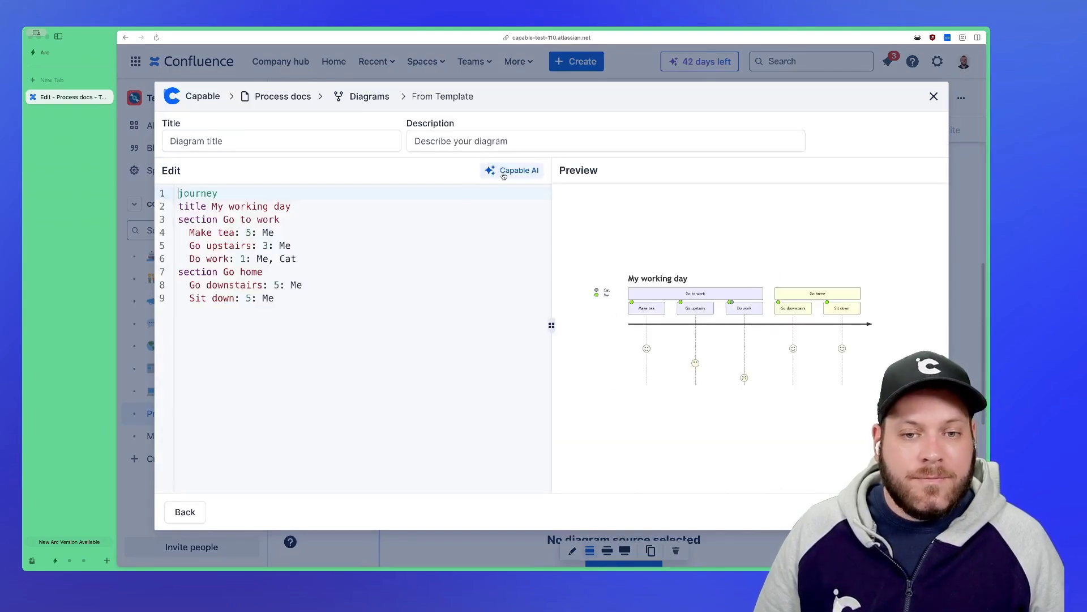
click(518, 170)
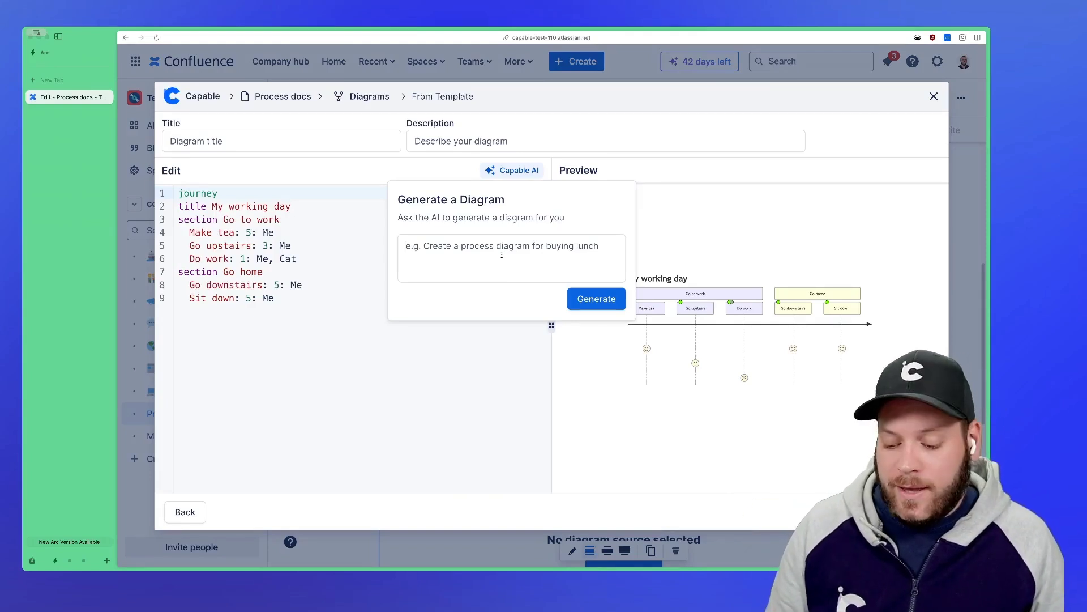
text(a s)
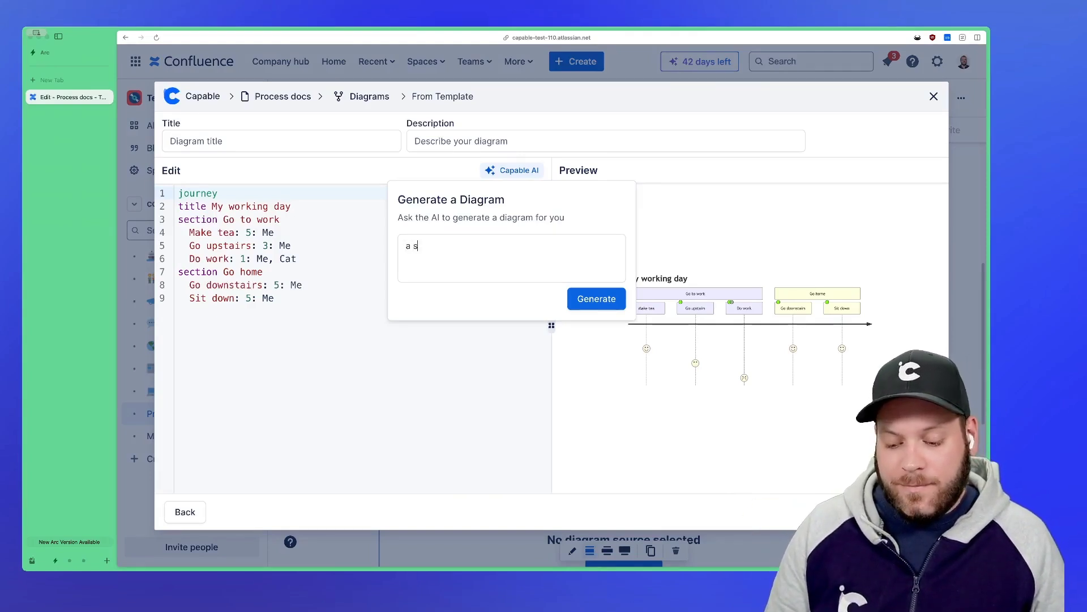
text(oftware develo)
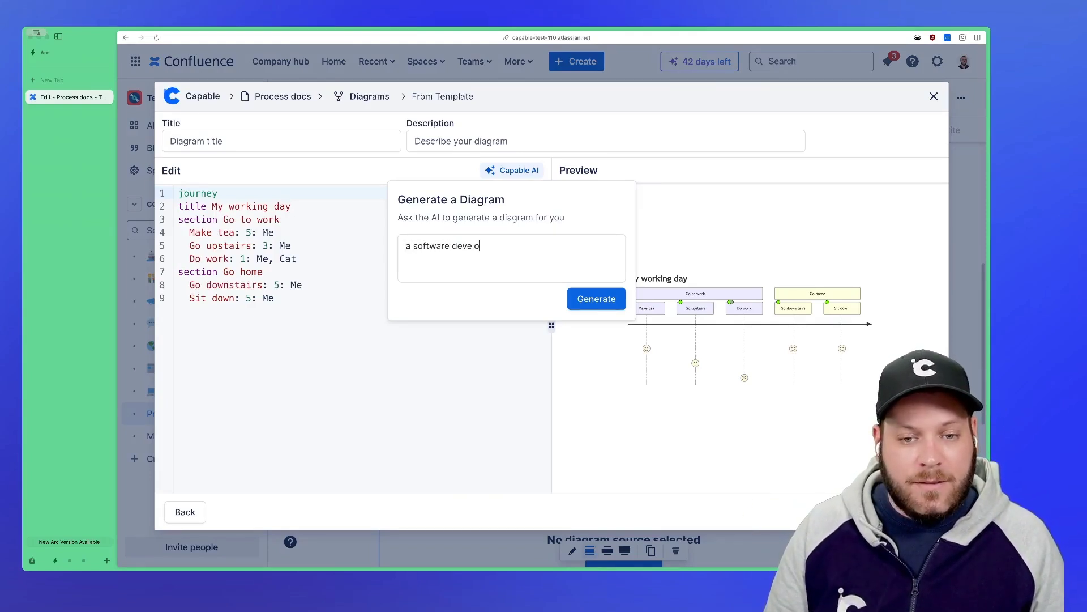
text(pment processx)
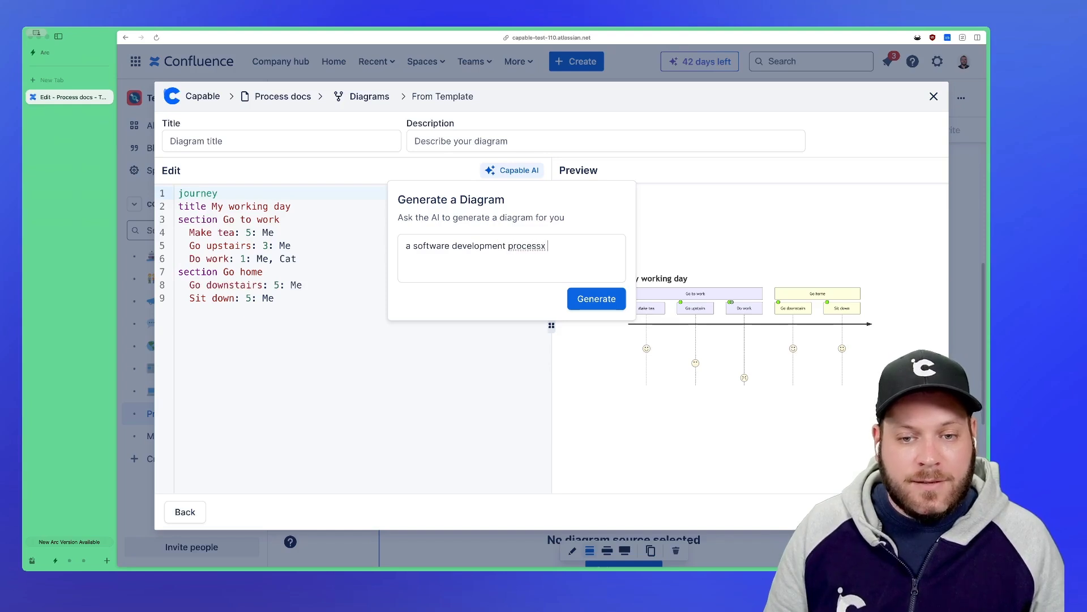
text(with branching paths)
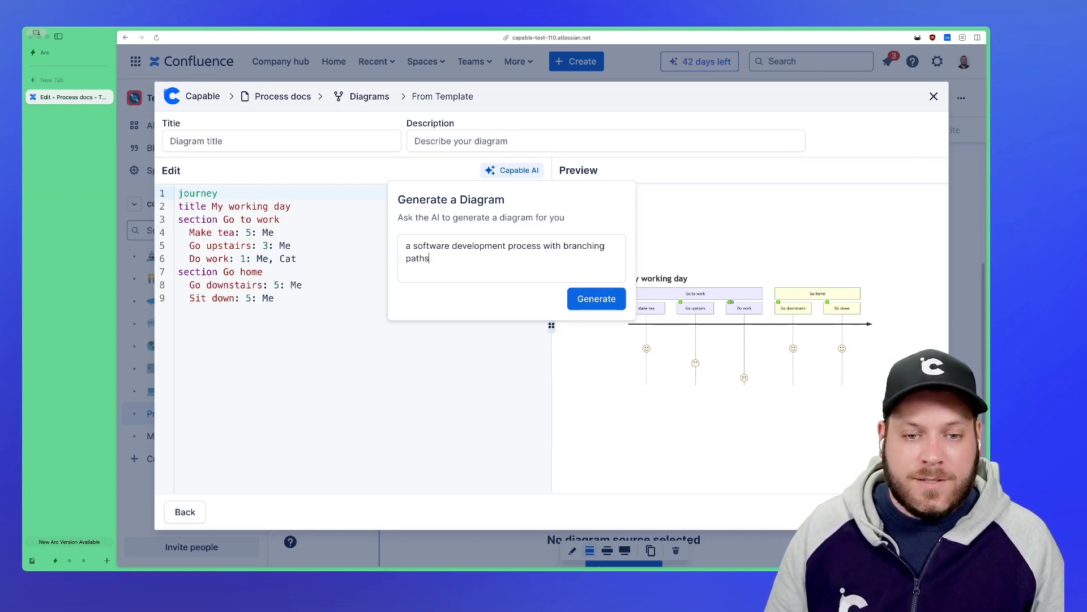
click(596, 298)
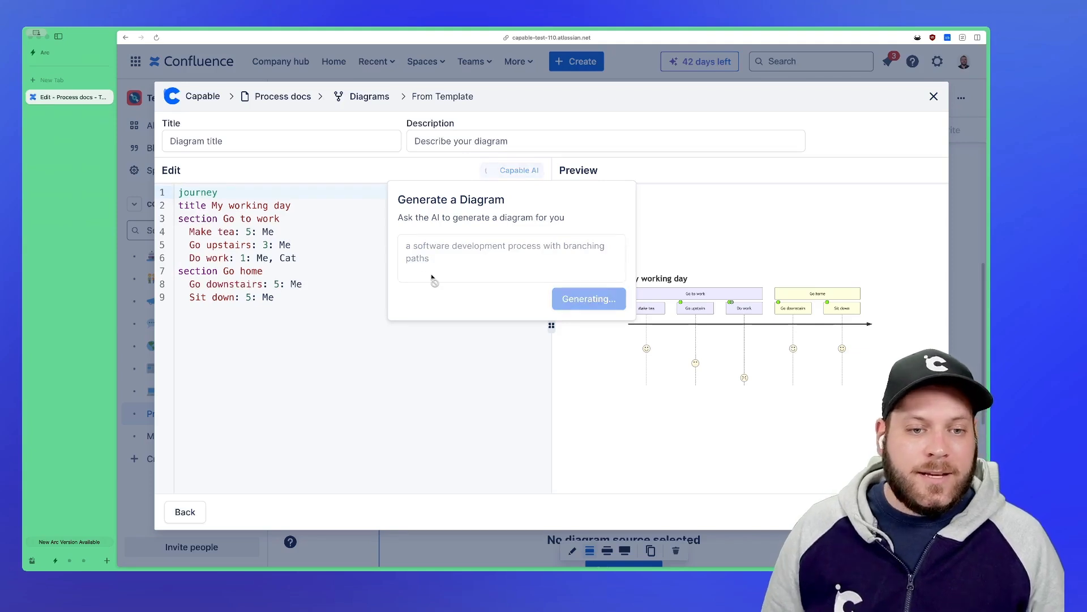
mouse_move(416, 279)
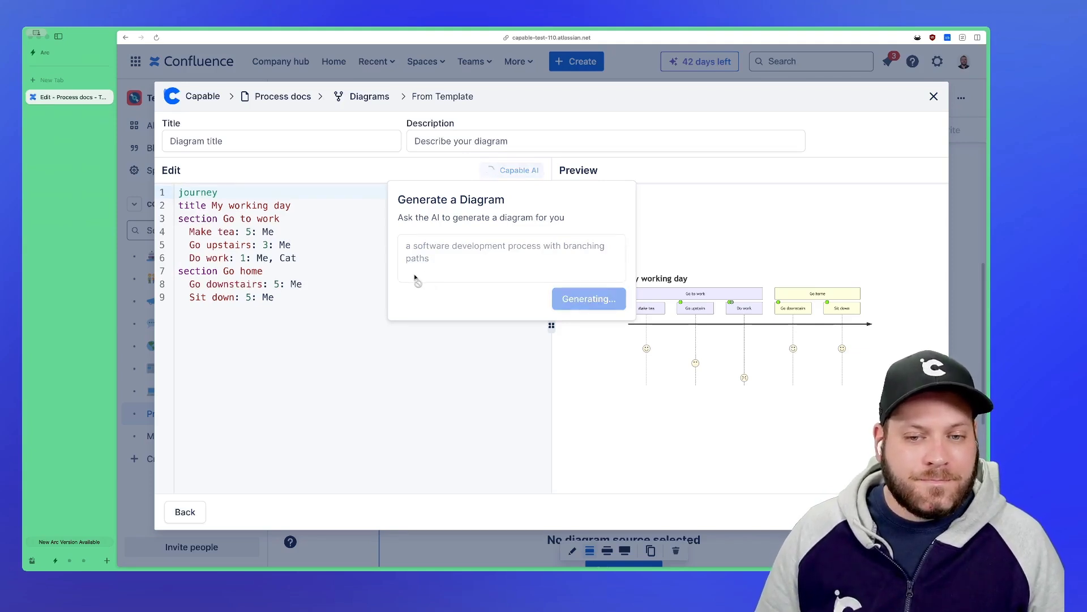
mouse_move(442, 271)
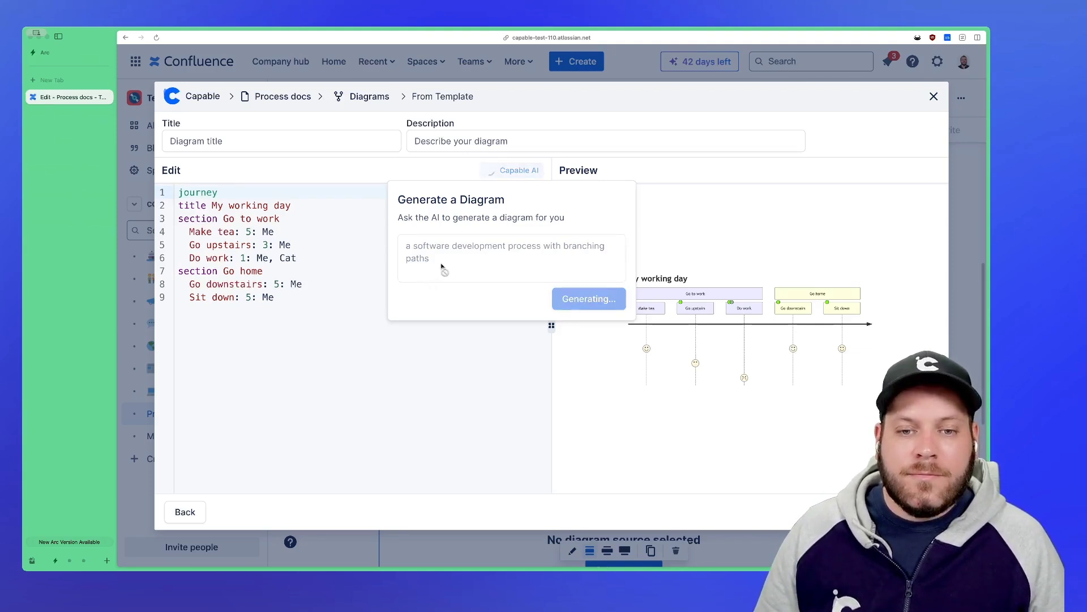
click(588, 298)
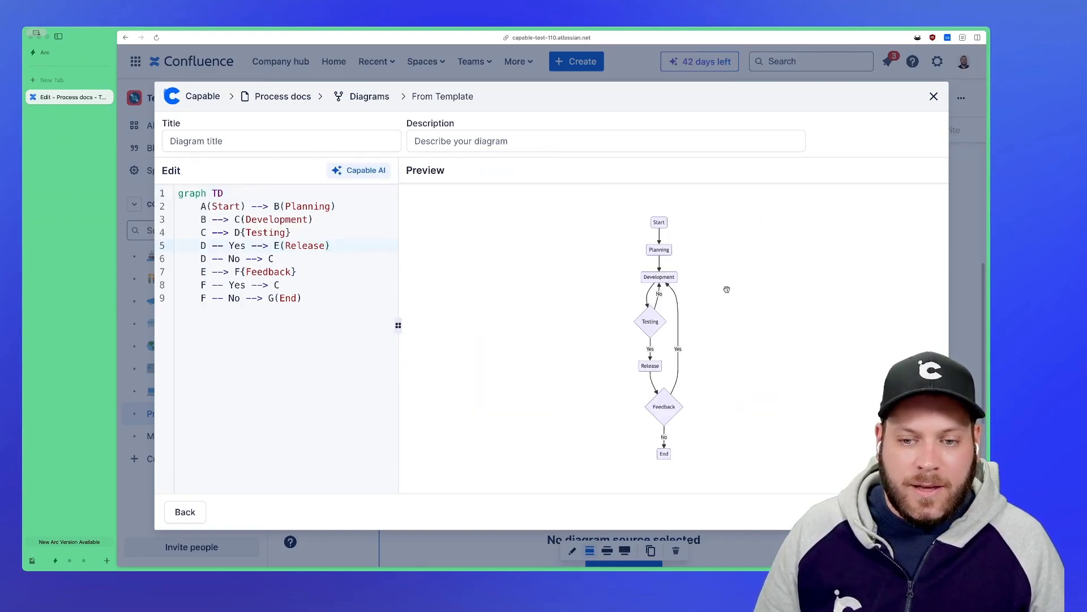
- Title the flowchart 'Software process' and insert it into the page
click(281, 140)
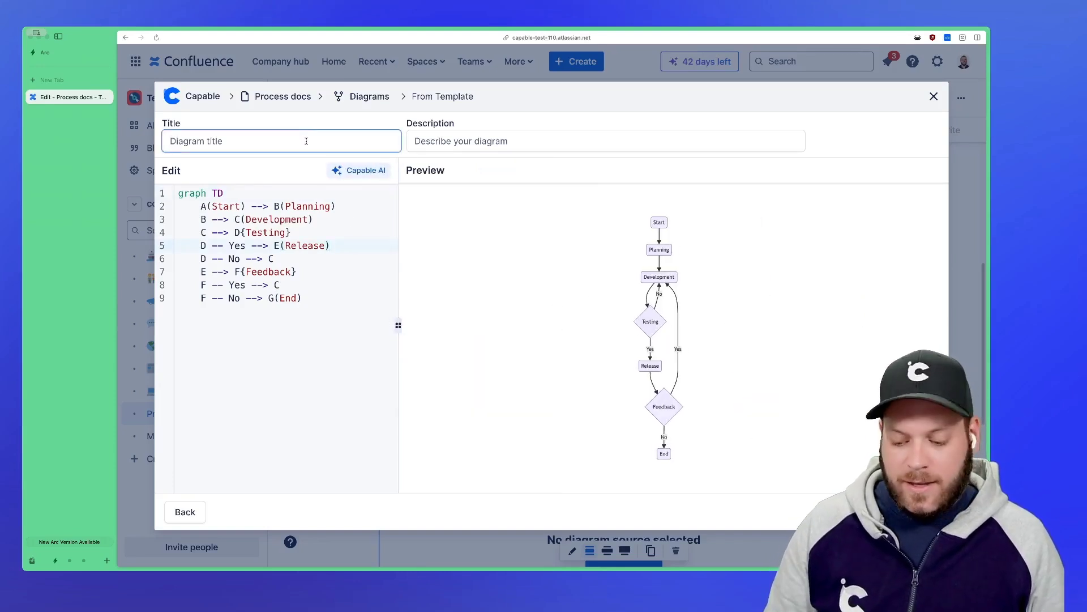
text(Software p)
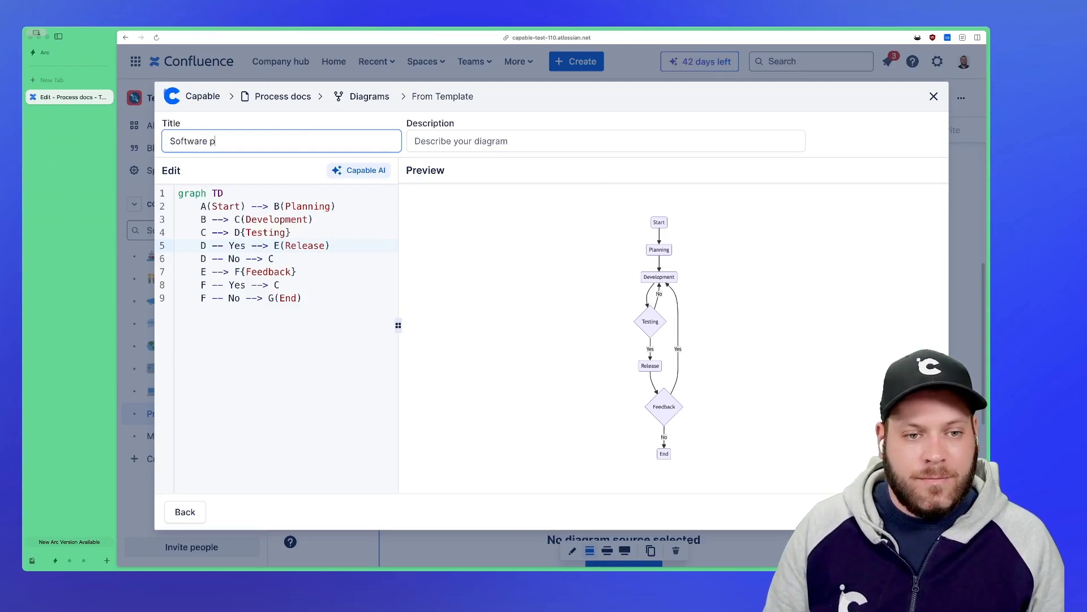
text(rocess)
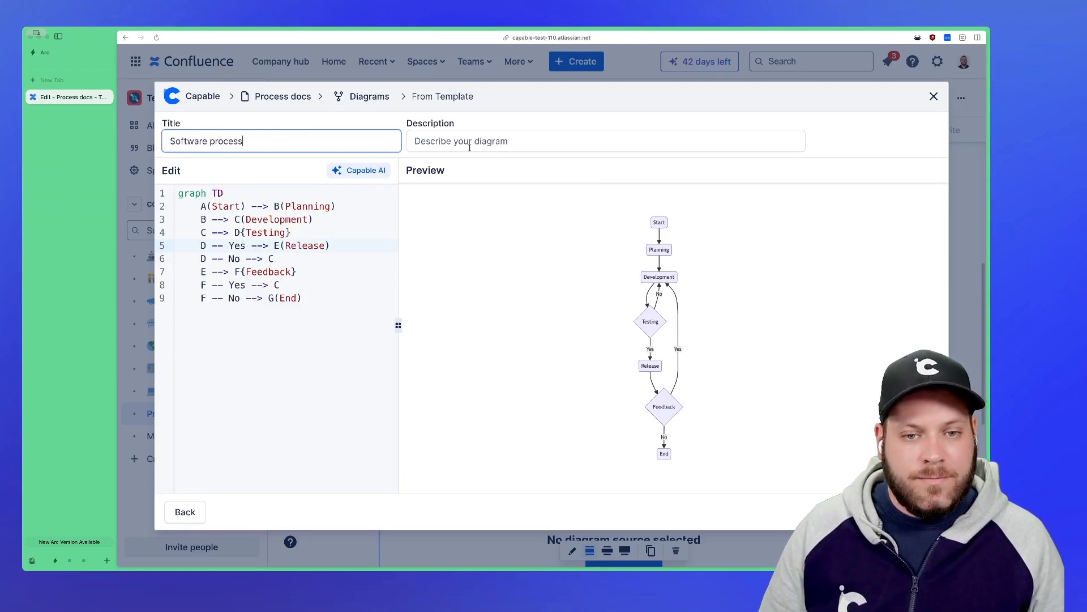
click(603, 140)
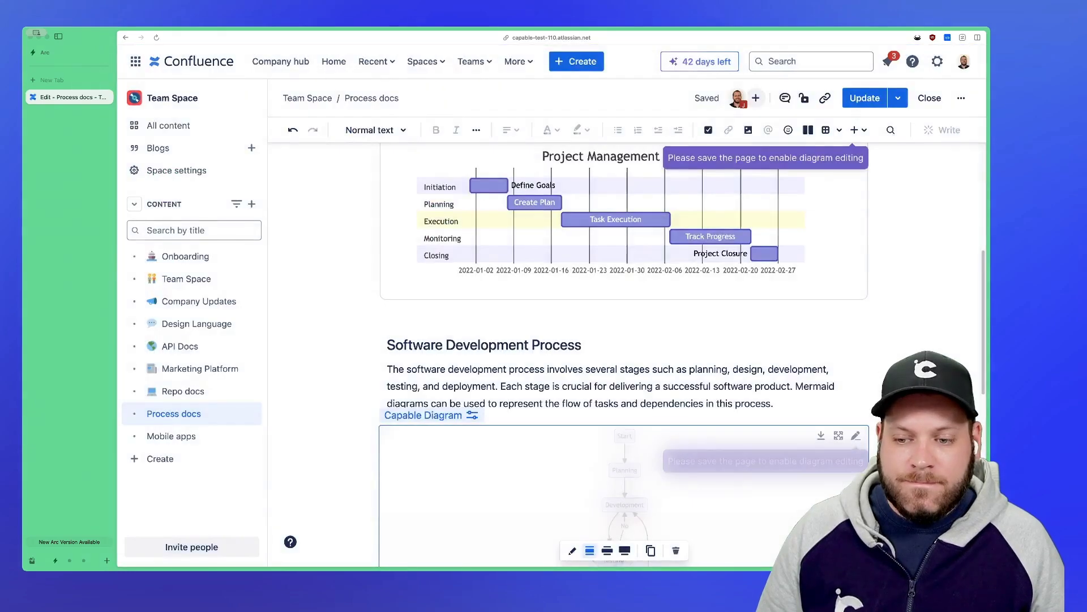
- Scroll through the page to review the inserted flowchart before publishing
scroll(down, 3)
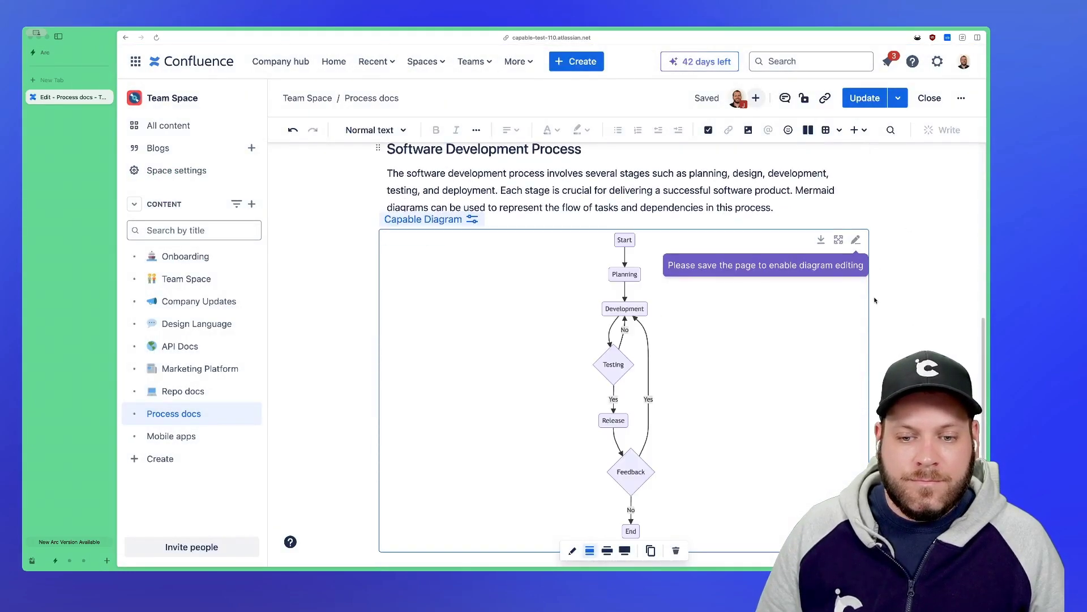
scroll(down, 3)
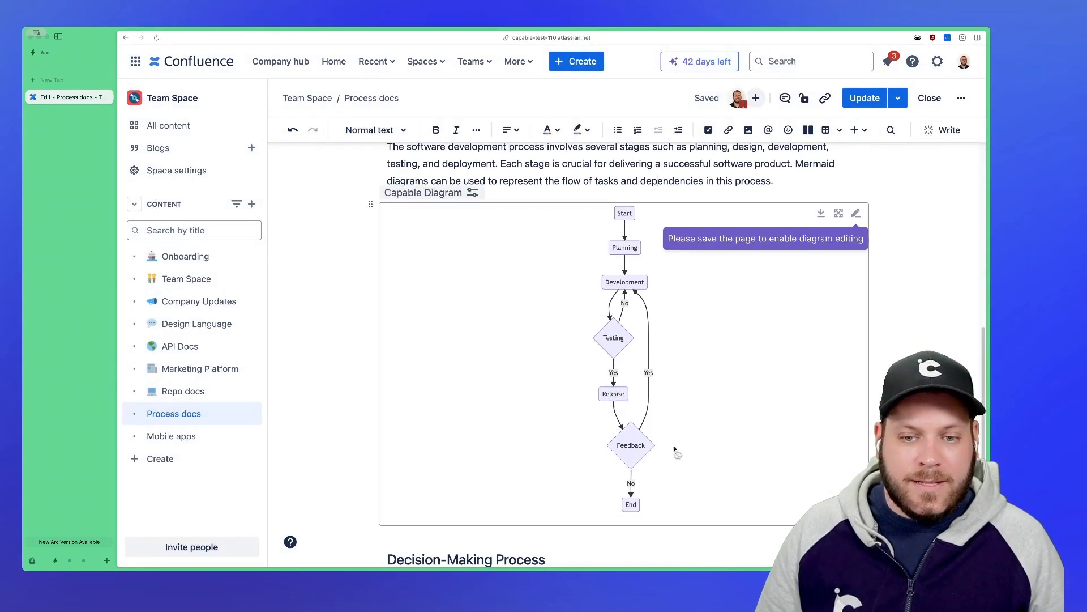
mouse_move(696, 388)
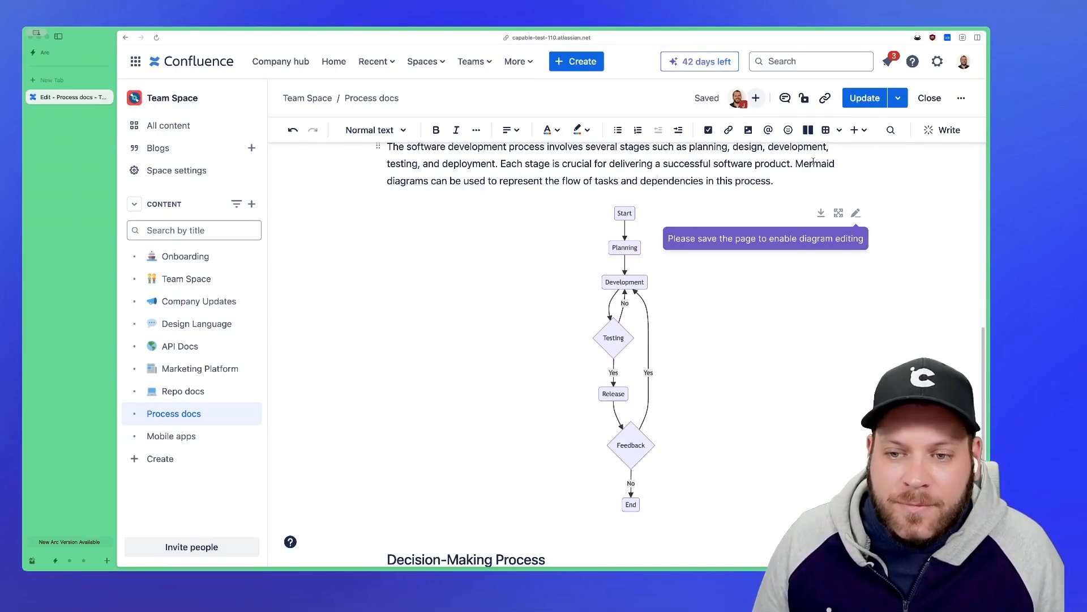
scroll(up, 3)
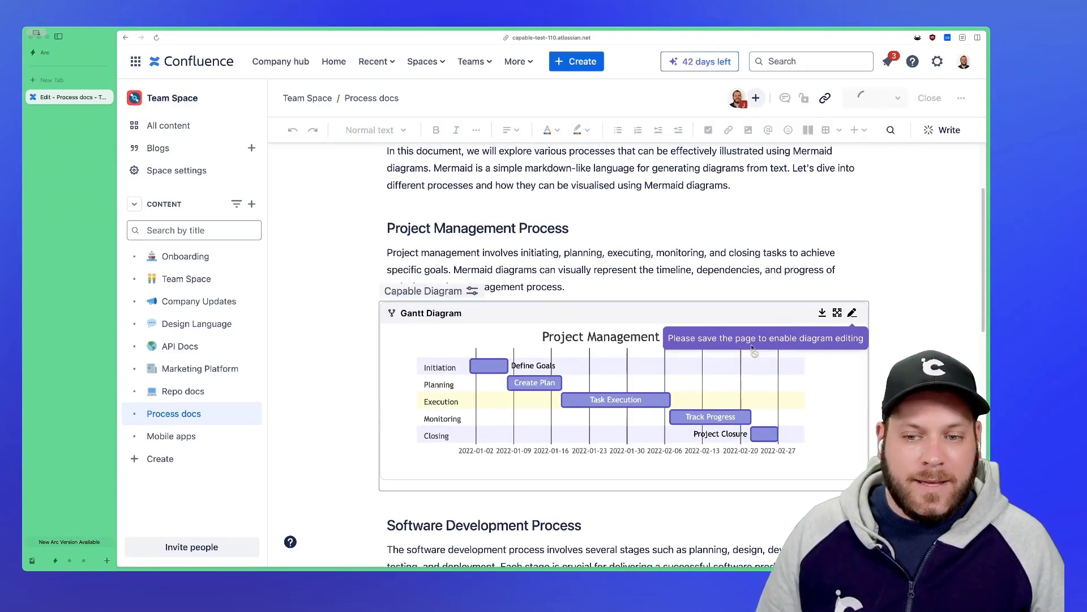
- Update the page and scroll through the published Process docs to check both diagrams
click(929, 97)
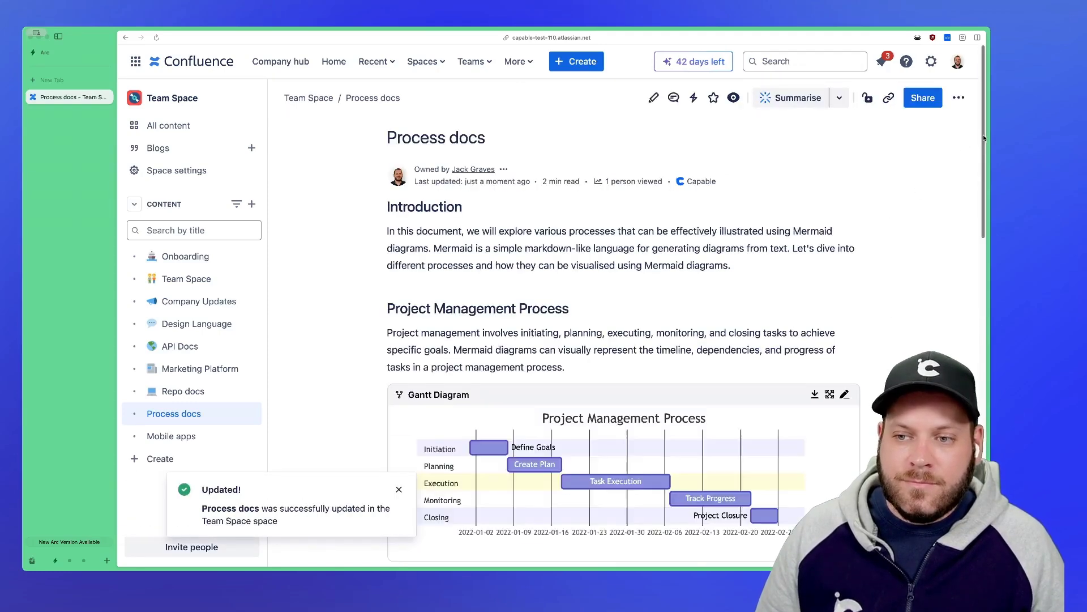
scroll(down, 3)
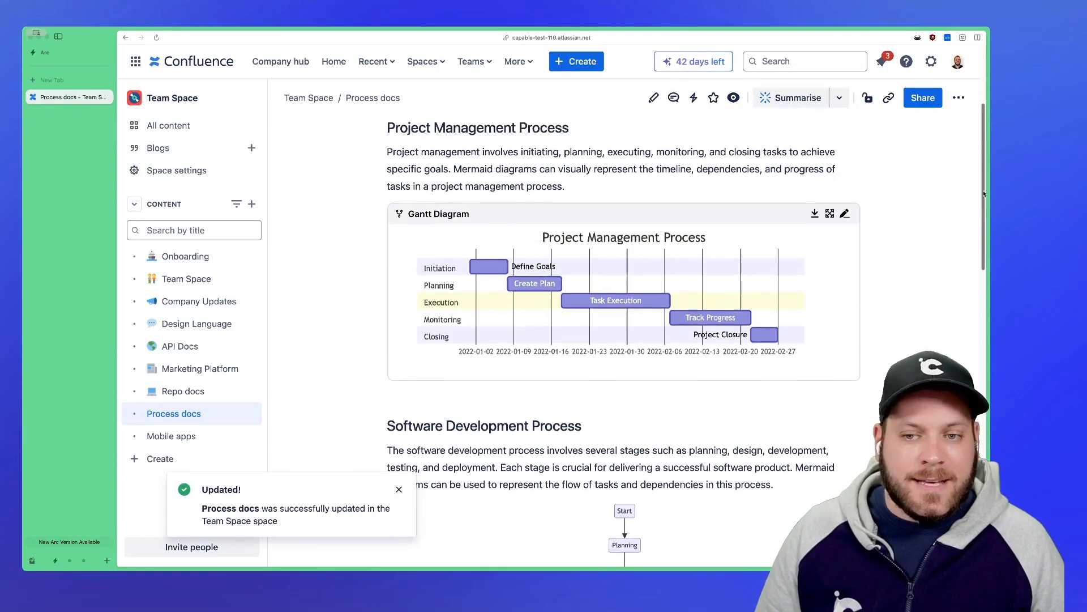
scroll(up, 3)
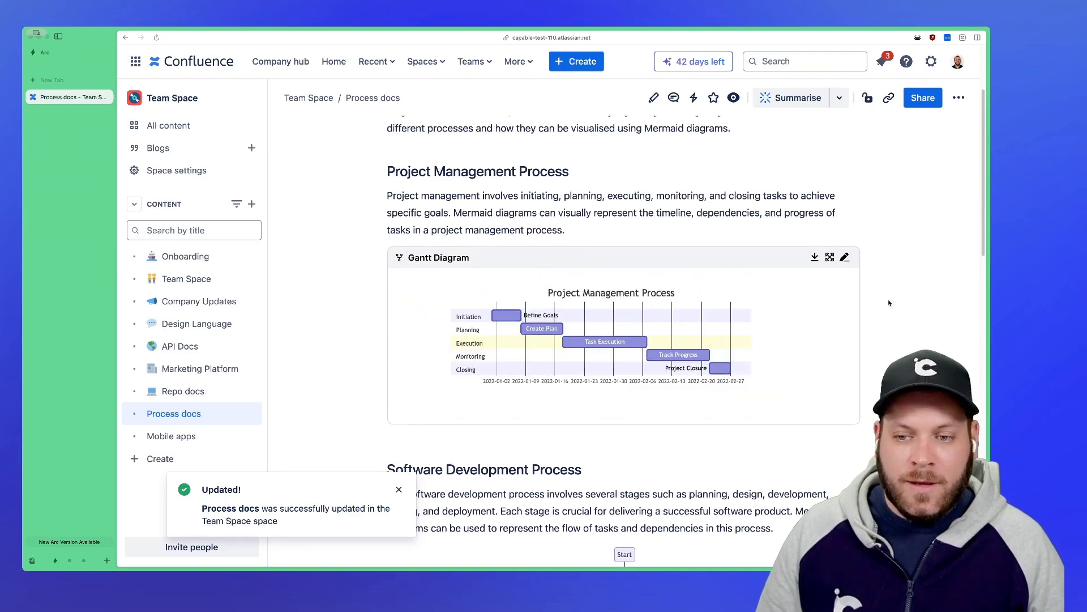
scroll(down, 3)
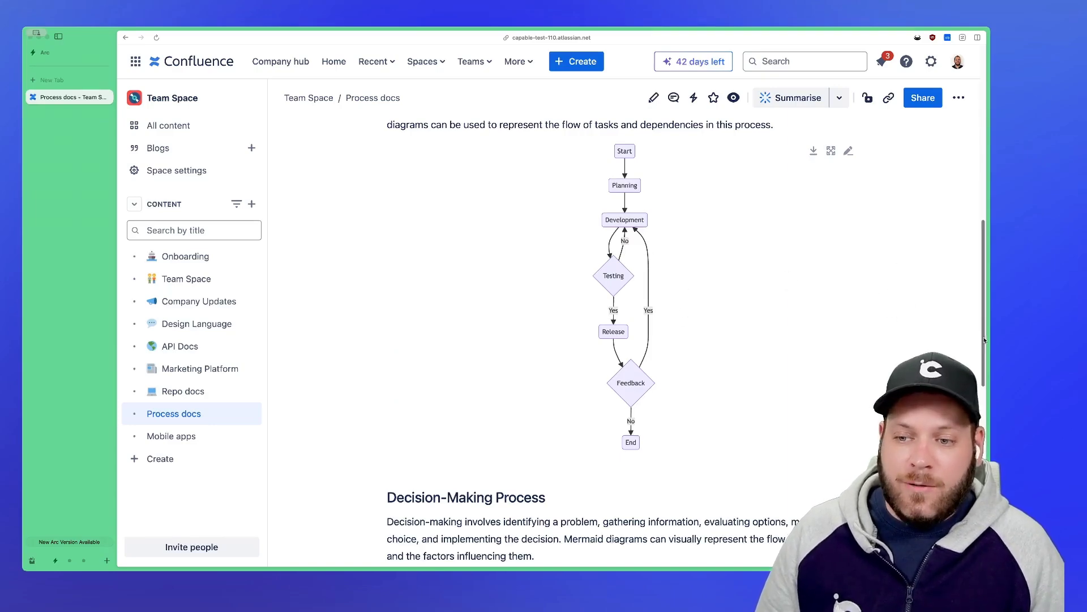
scroll(up, 3)
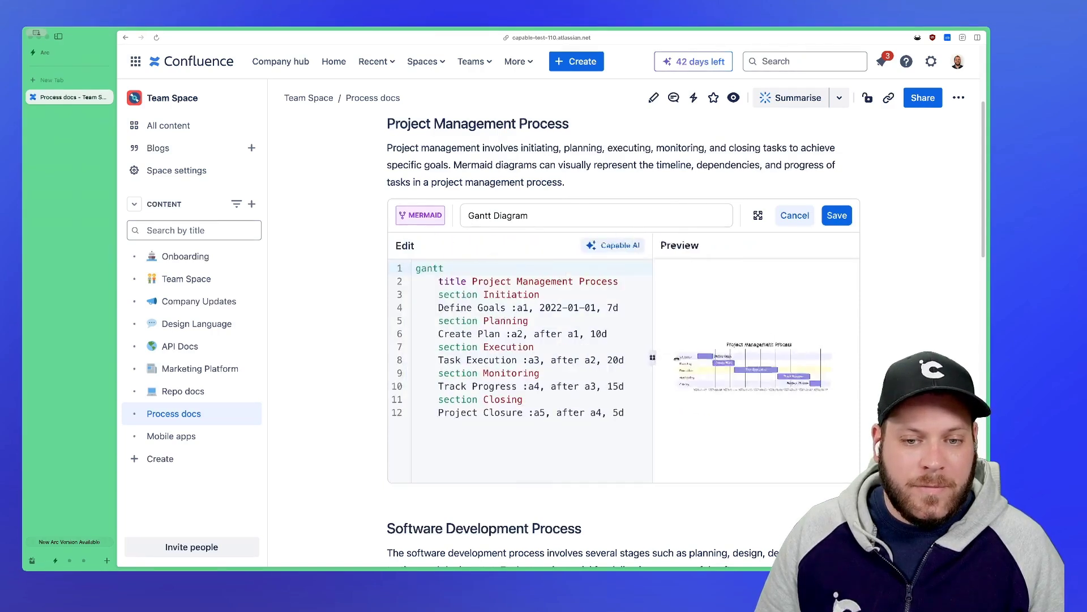
- Replace the Gantt chart's title with 'A new title' and save the diagram
double_click(526, 281)
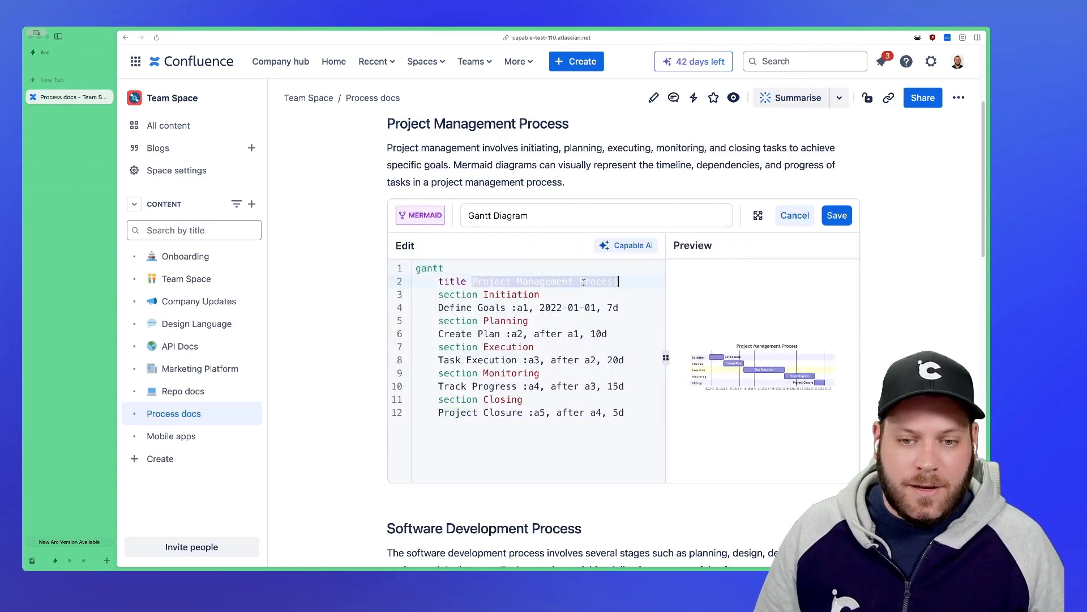
text(A)
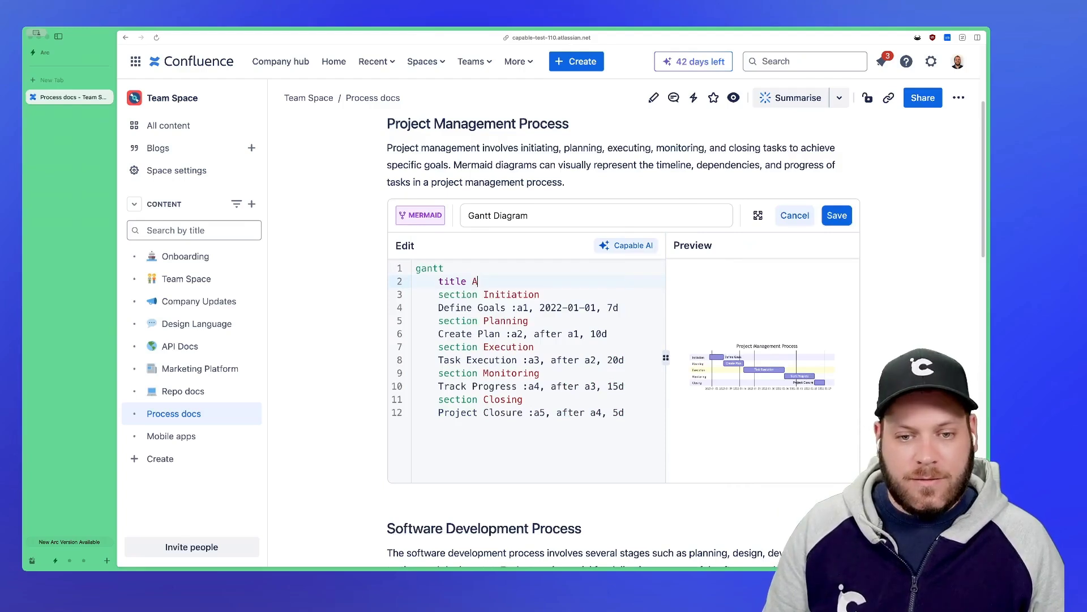
text(new title)
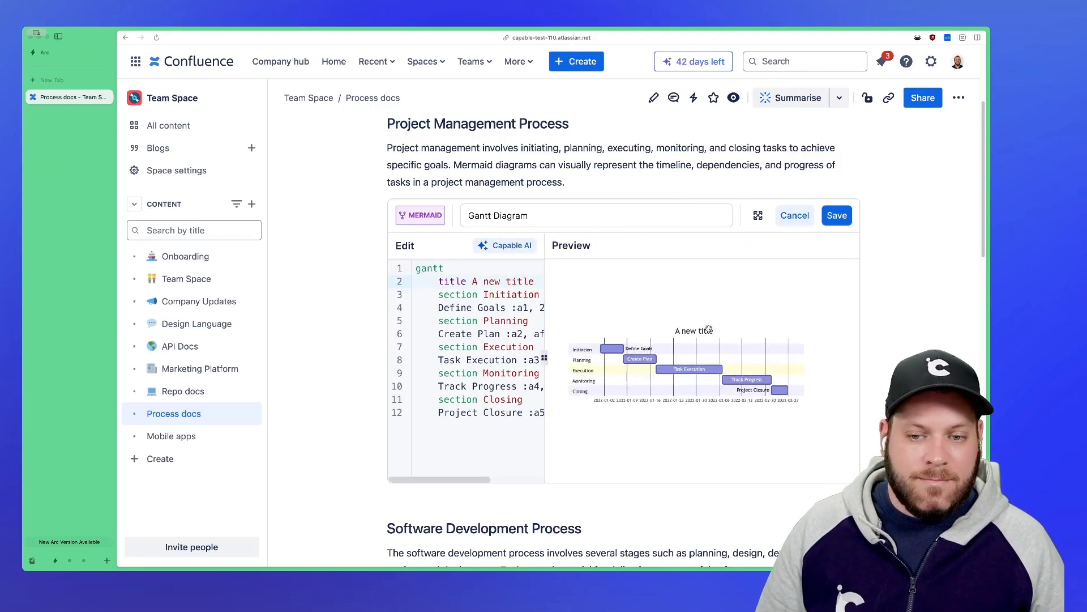
mouse_move(836, 216)
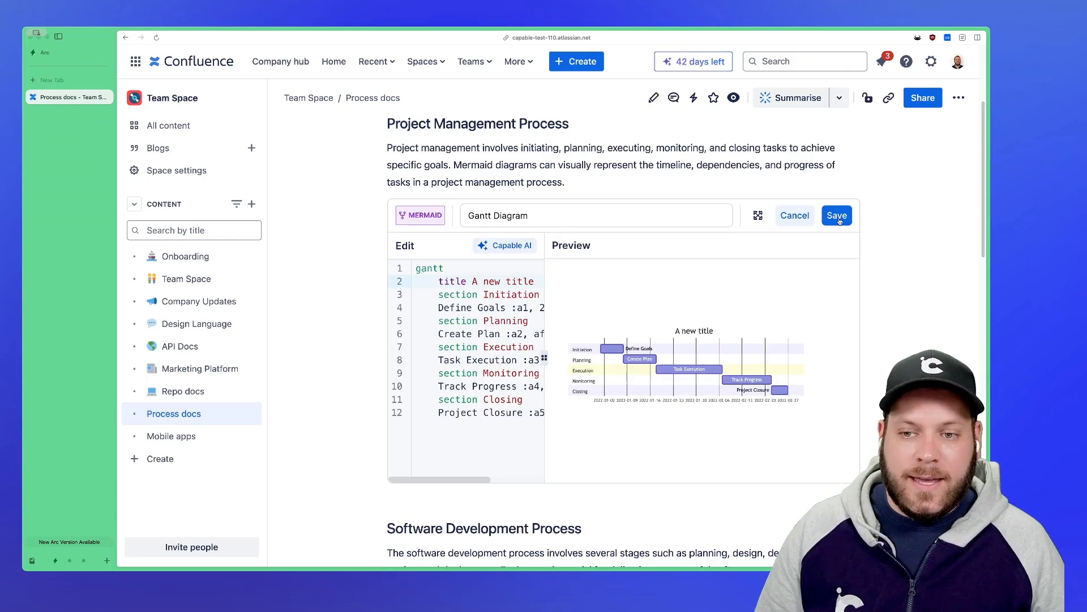
click(836, 215)
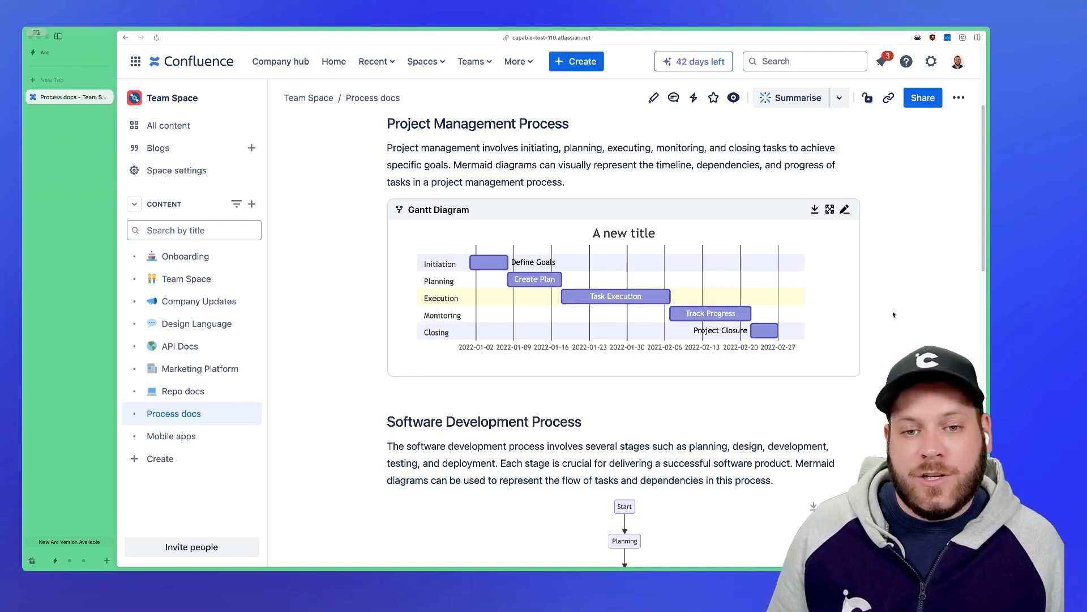
- Scroll the page to view the retitled Gantt chart above the flowchart
scroll(down, 3)
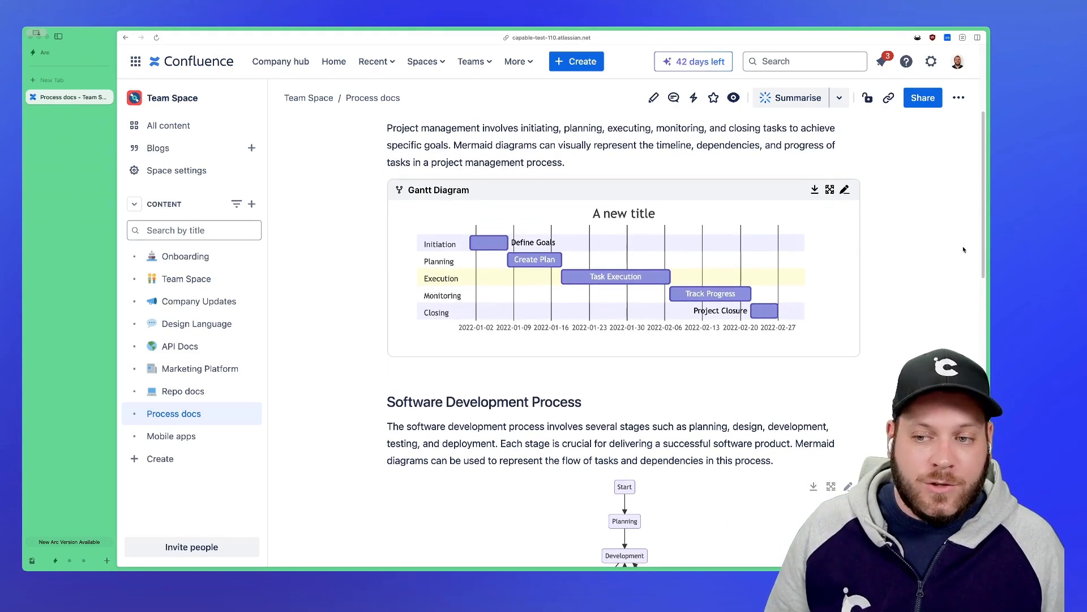